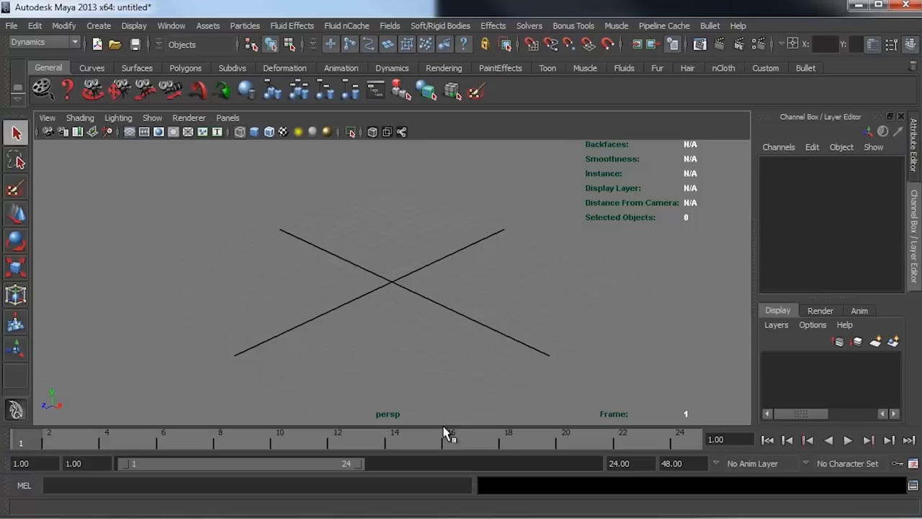
mouse_move(421, 435)
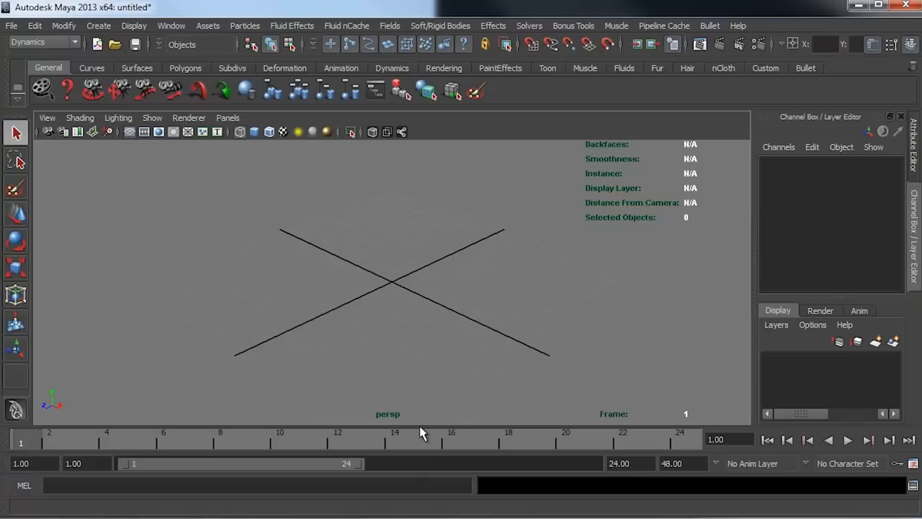
mouse_move(495, 371)
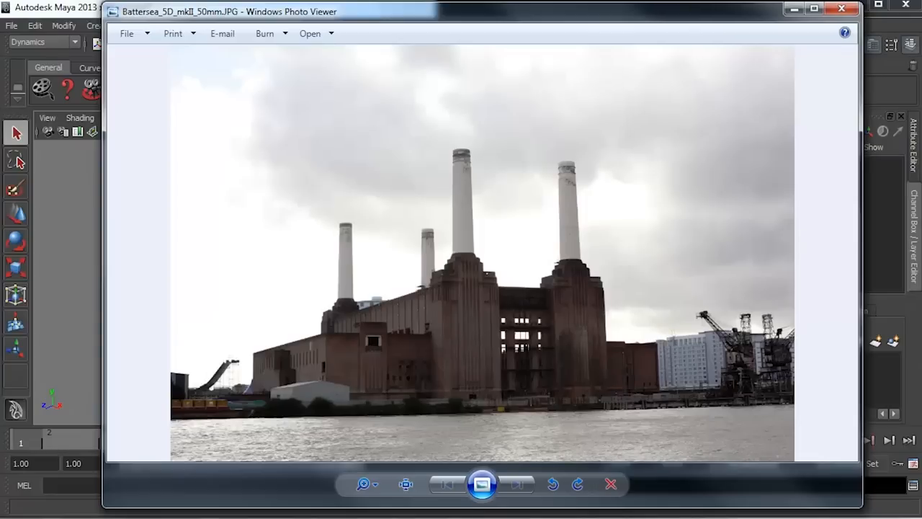
mouse_move(287, 188)
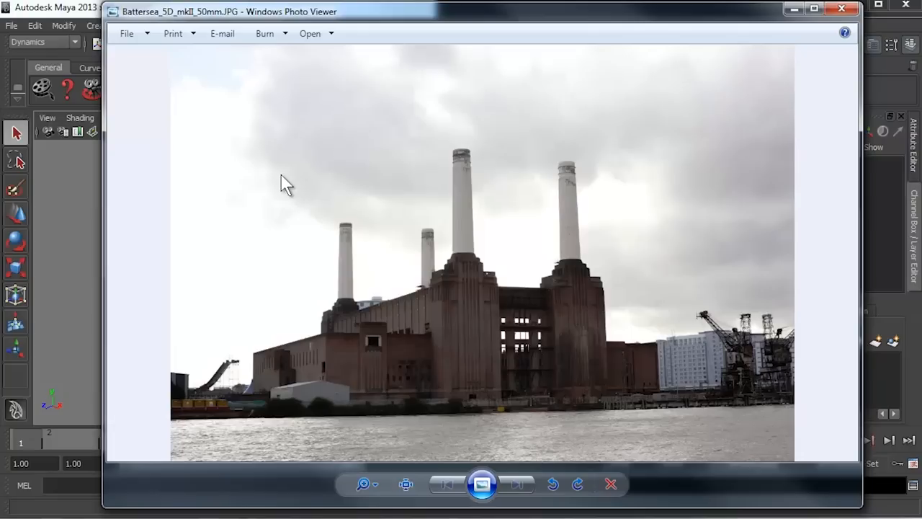
mouse_move(617, 133)
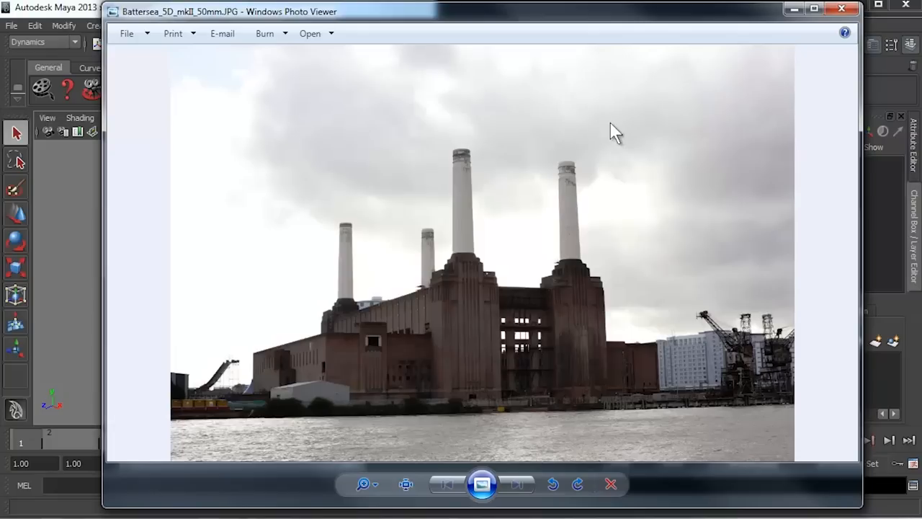
mouse_move(689, 425)
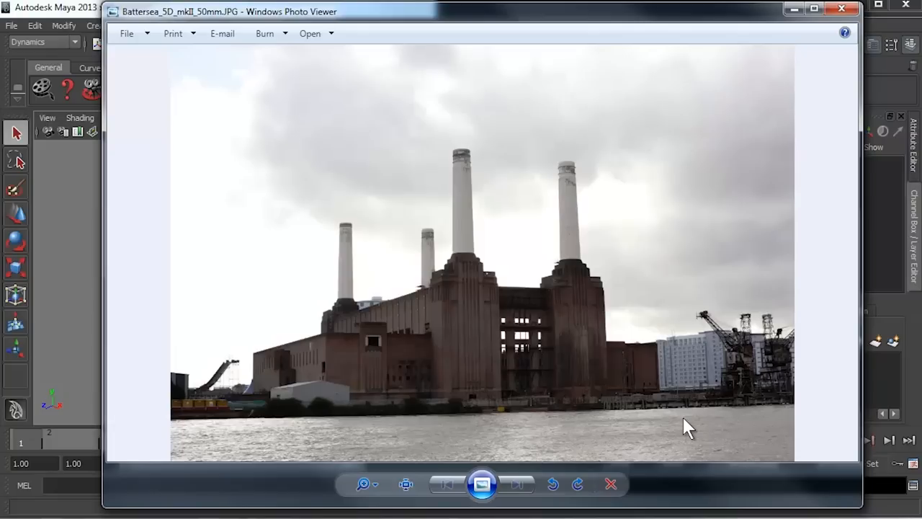
mouse_move(421, 347)
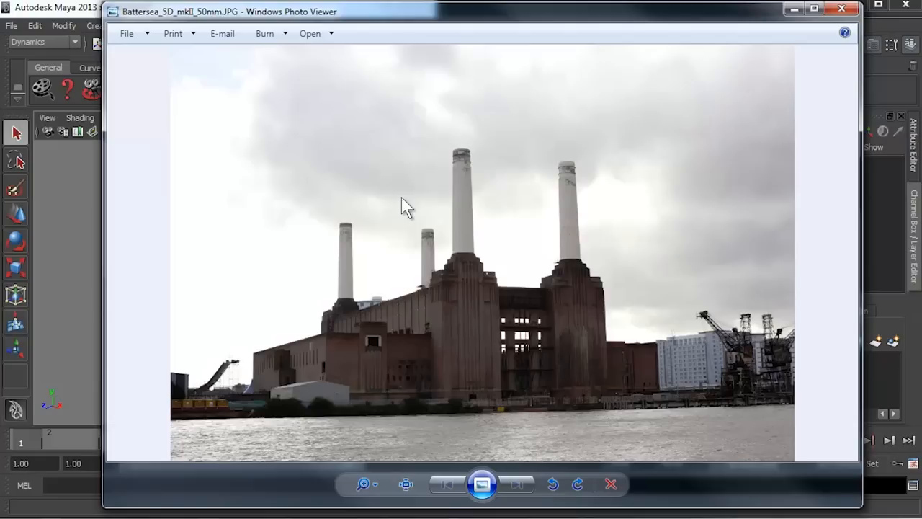
mouse_move(409, 219)
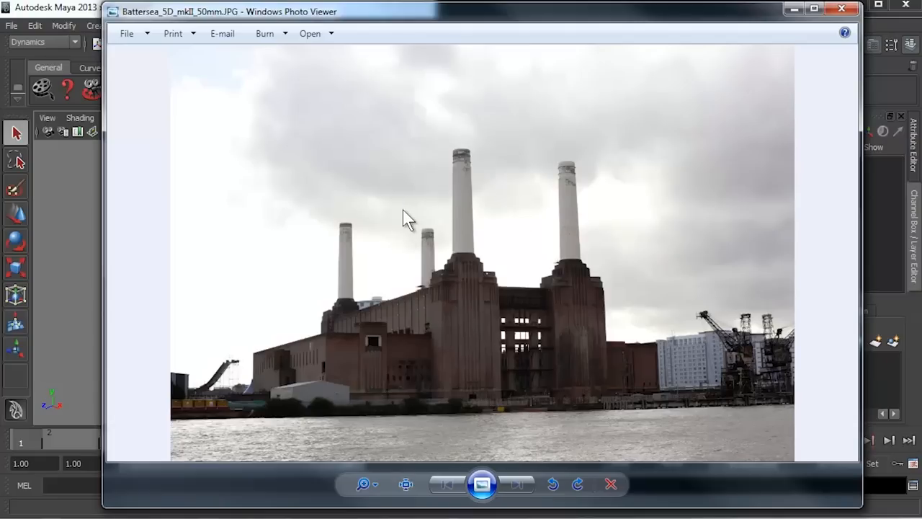
mouse_move(683, 142)
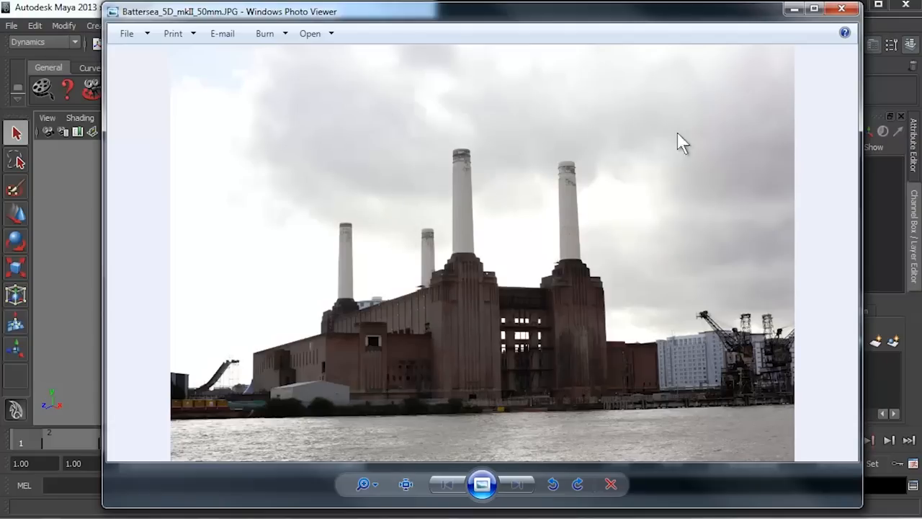
mouse_move(737, 118)
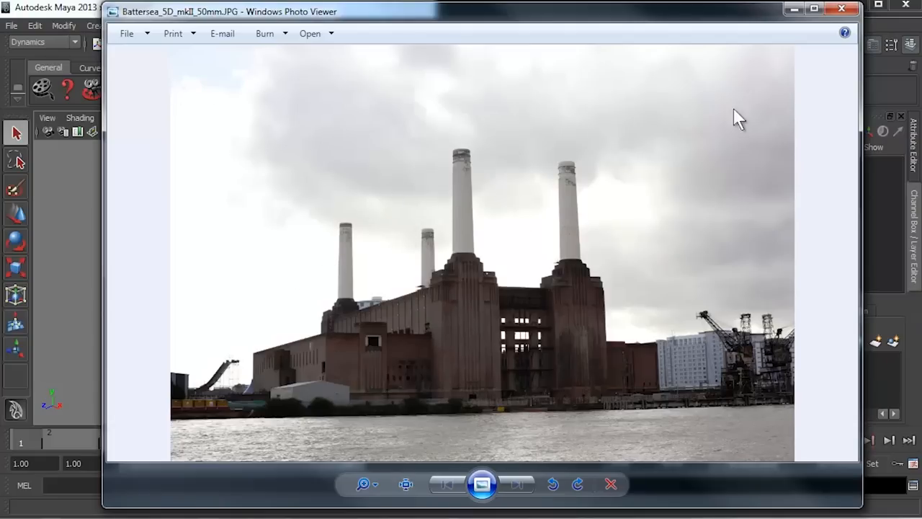
Step: View the Battersea photo's file properties and scroll through its camera details
right_click(339, 156)
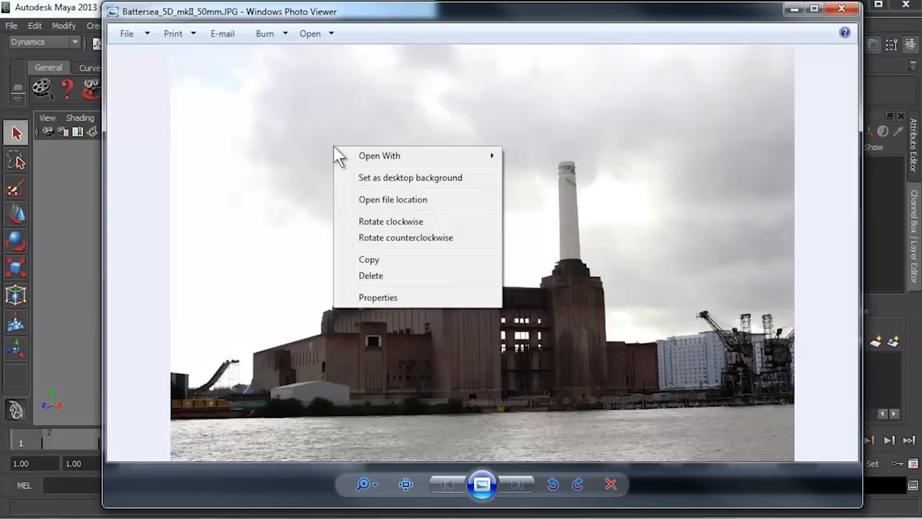
mouse_move(401, 248)
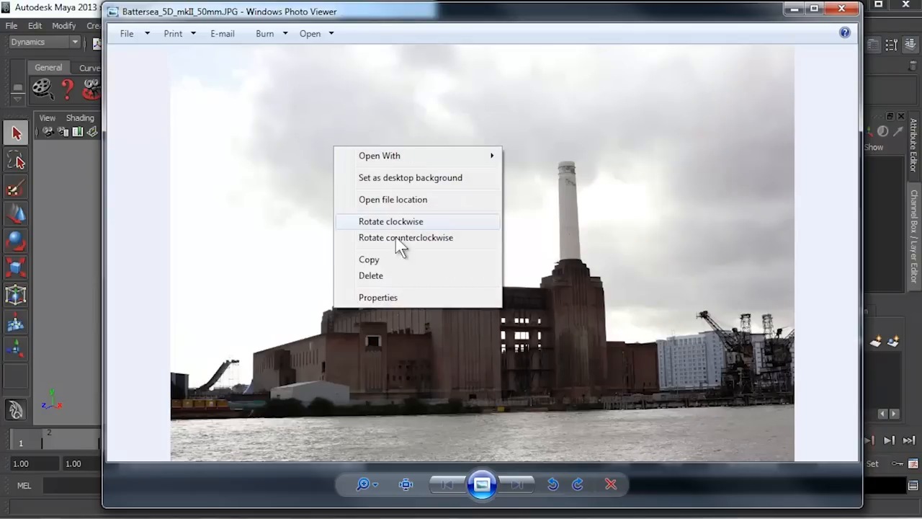
click(406, 236)
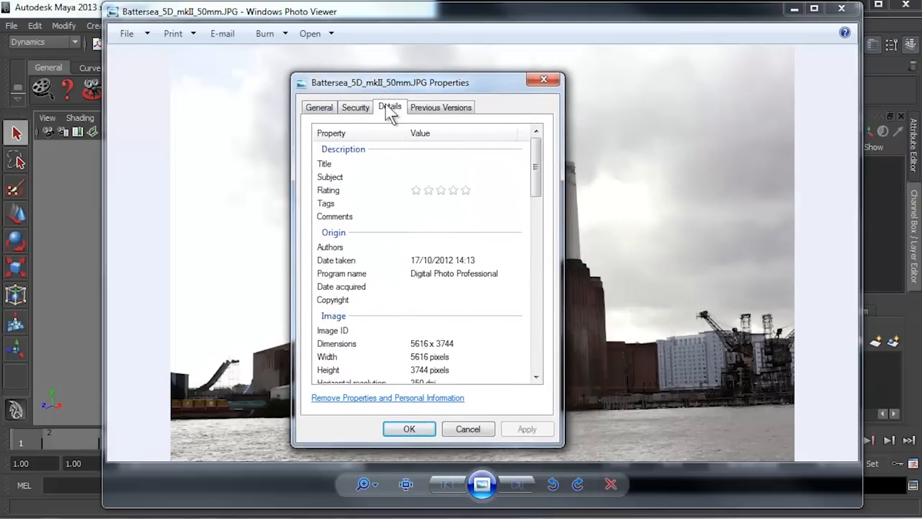
scroll(down, 3)
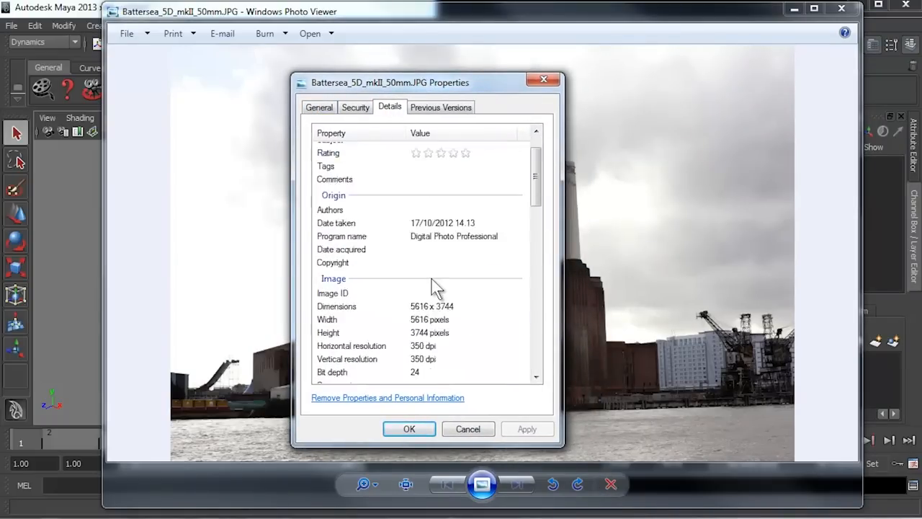
scroll(down, 3)
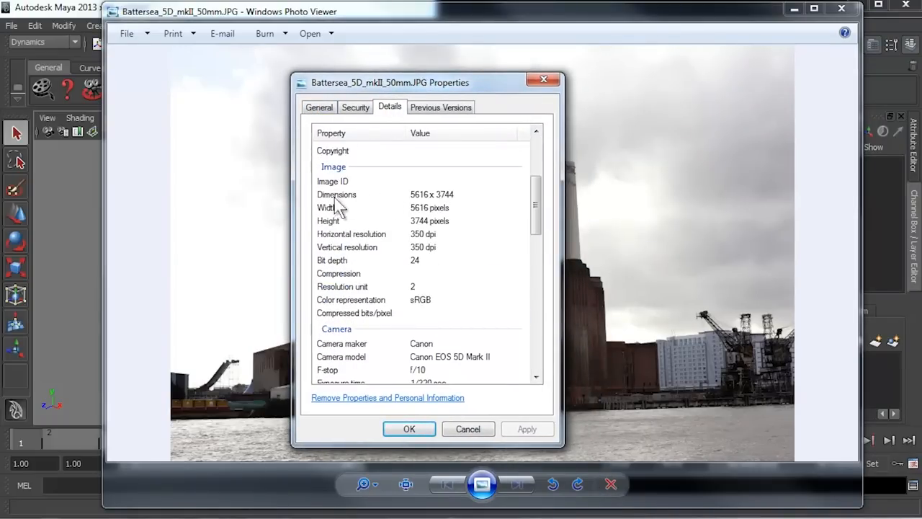
scroll(down, 3)
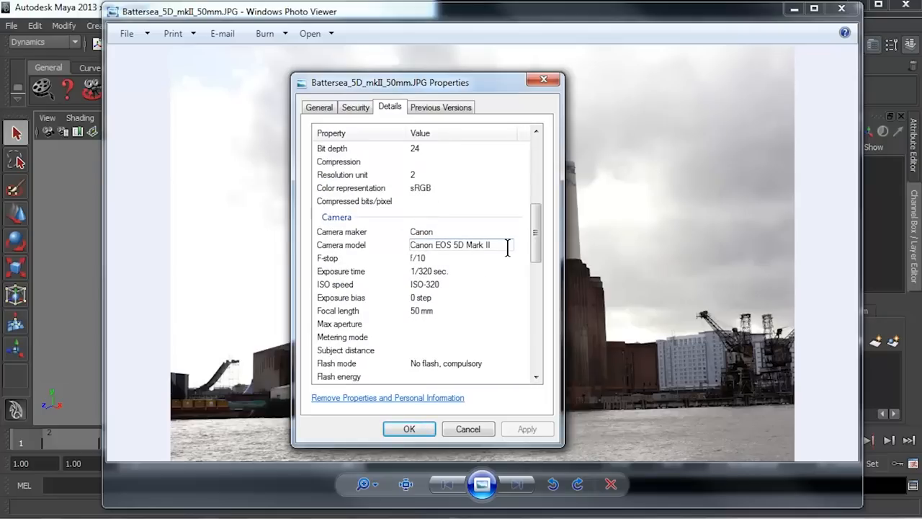
mouse_move(421, 317)
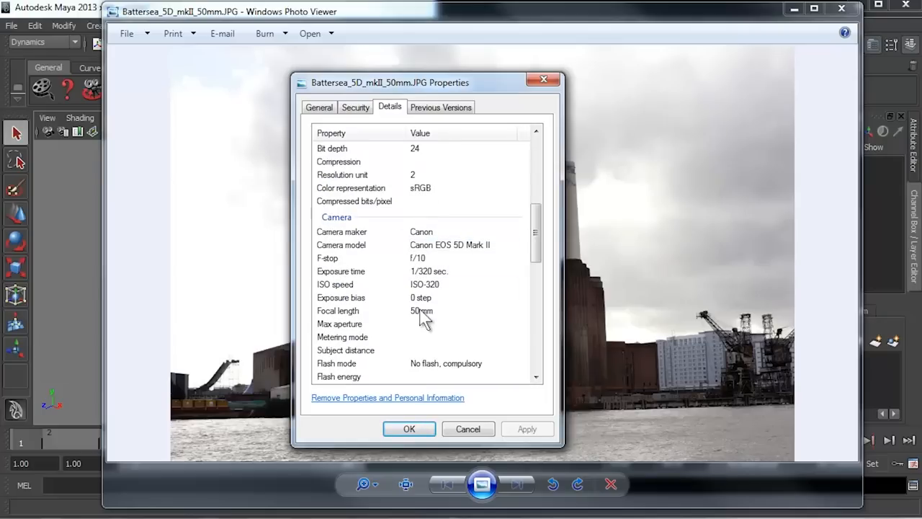
mouse_move(429, 285)
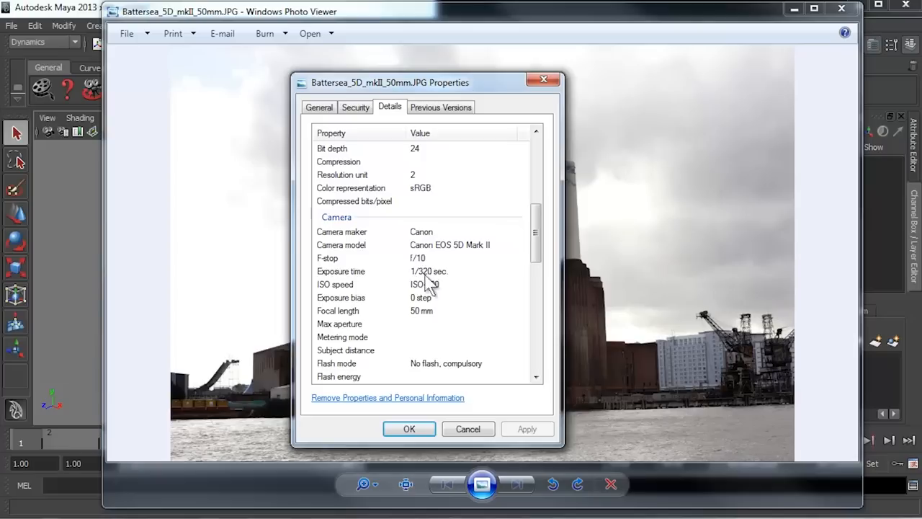
mouse_move(455, 213)
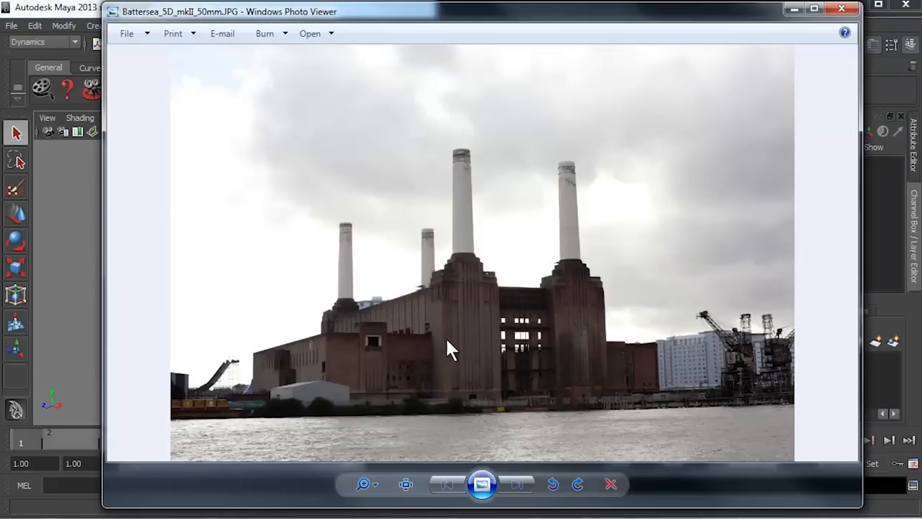
mouse_move(429, 350)
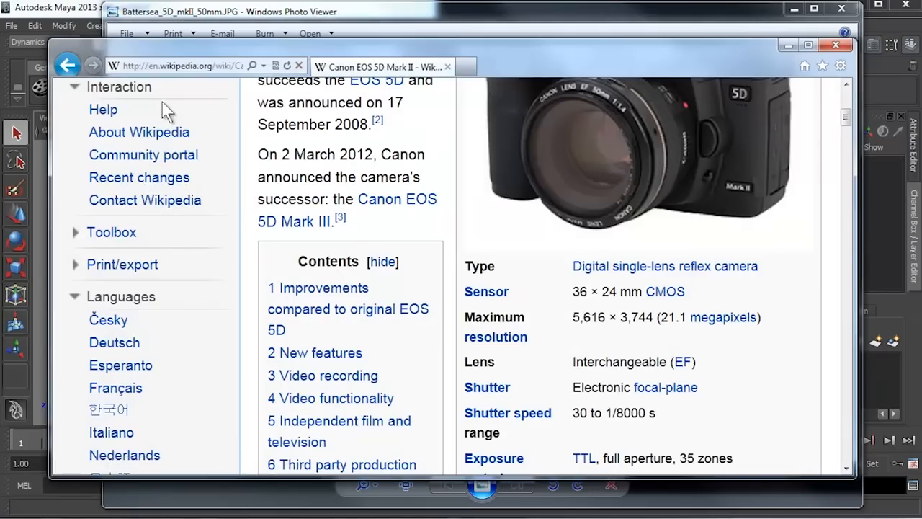
mouse_move(487, 291)
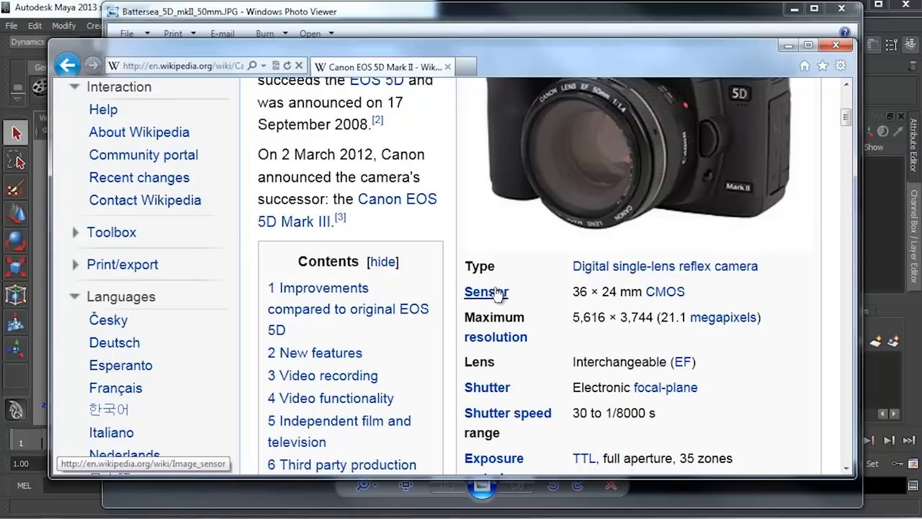
mouse_move(580, 291)
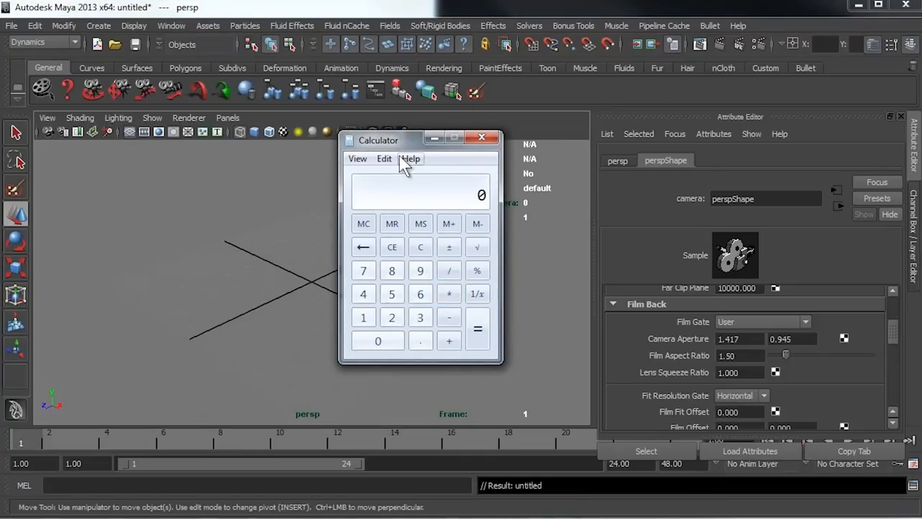
mouse_move(357, 159)
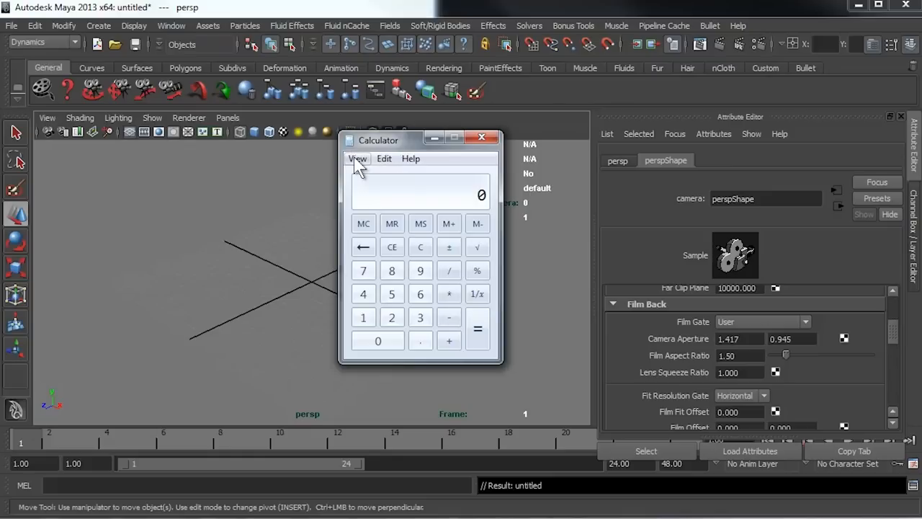
Step: Switch Calculator to unit conversion and enter 24 millimetres to read about 0.945 inches
click(357, 158)
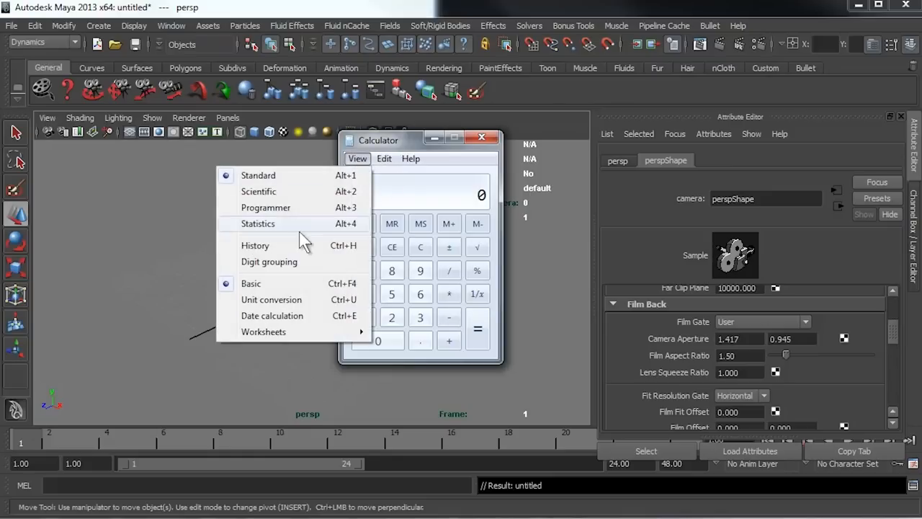
mouse_move(271, 298)
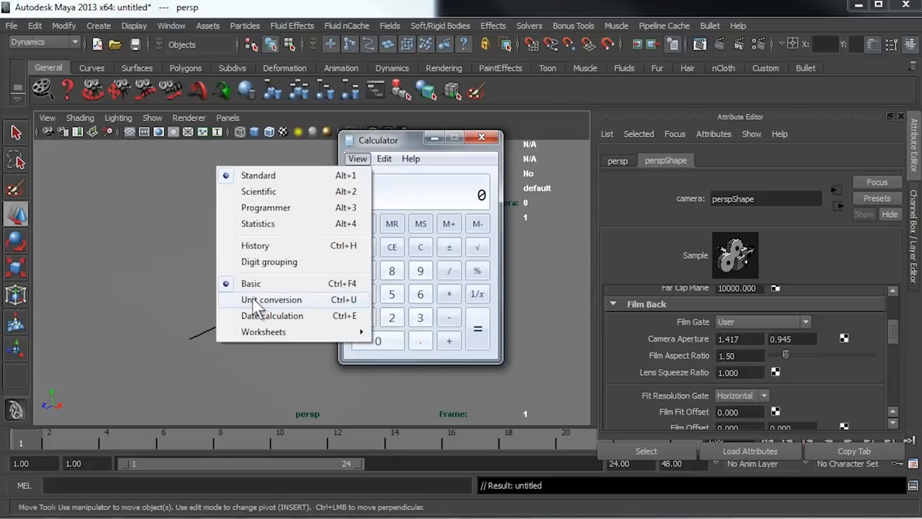
click(270, 298)
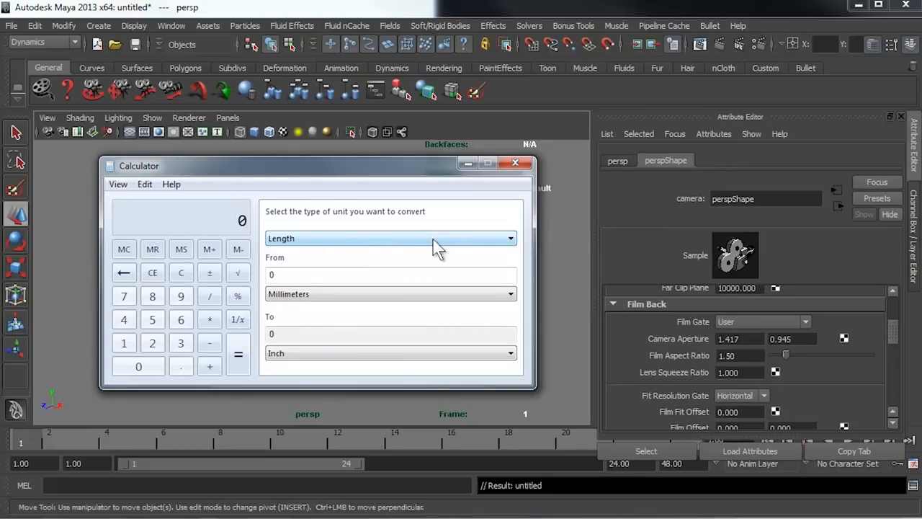
mouse_move(361, 242)
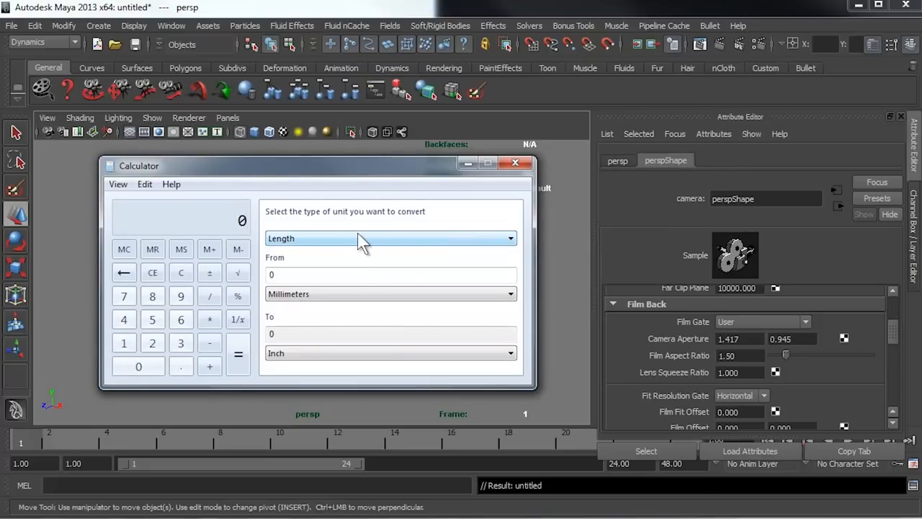
mouse_move(274, 265)
text(36)
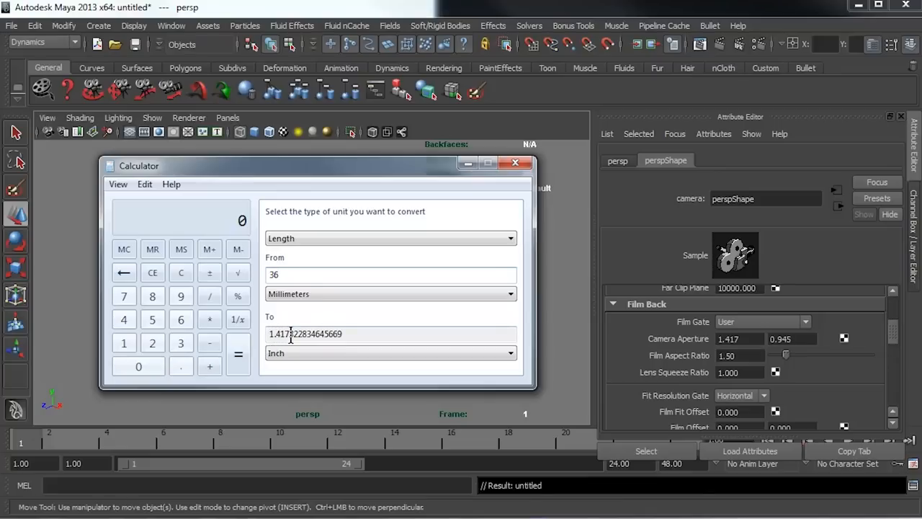
click(272, 334)
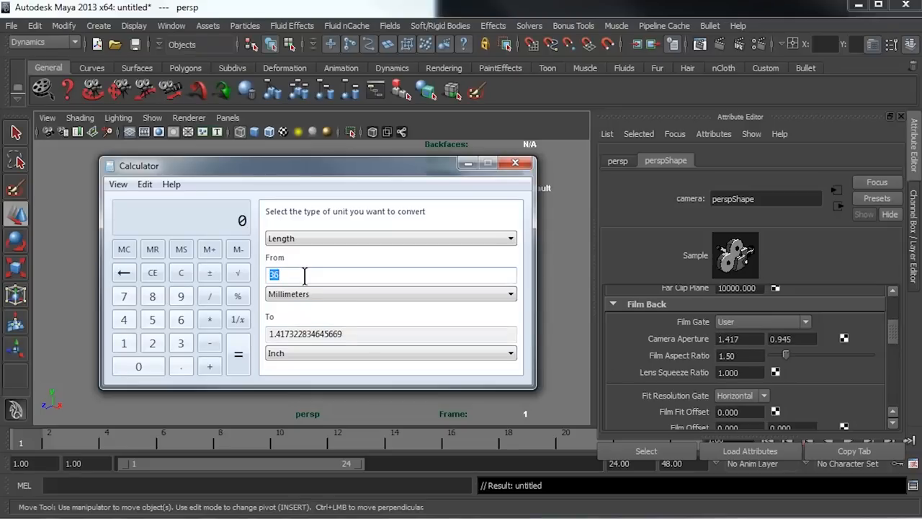
text(24)
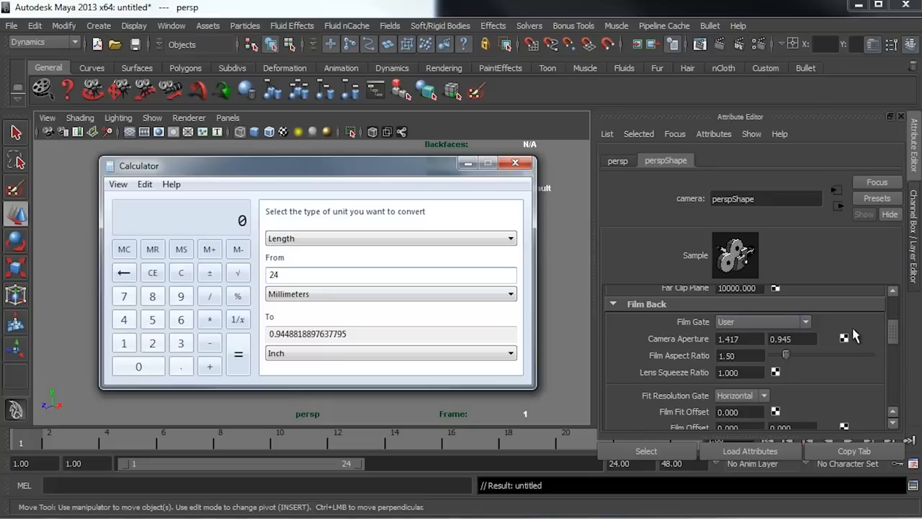
mouse_move(804, 314)
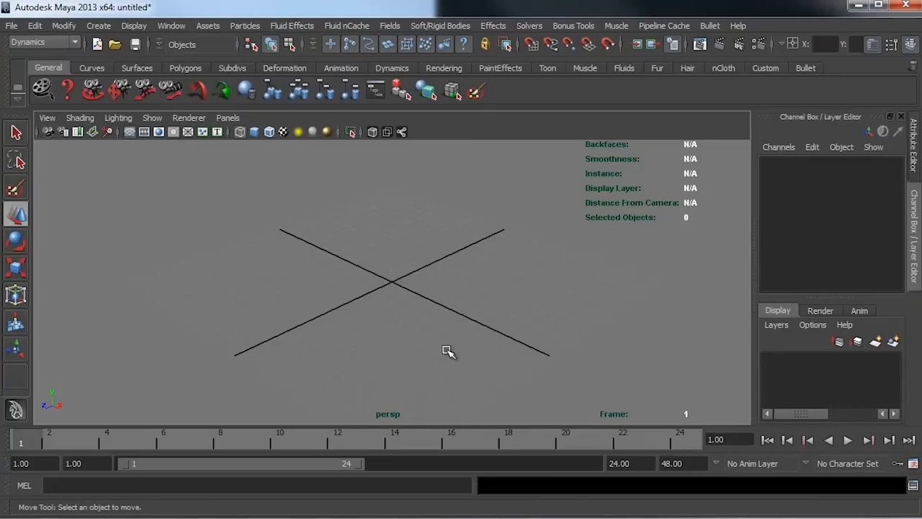
Step: Create a new camera and look through camera1 in the viewport
click(98, 26)
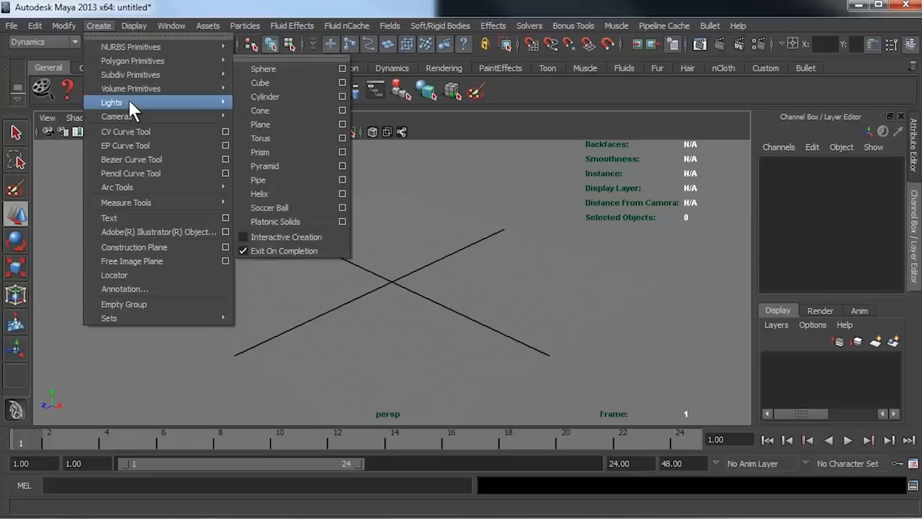
mouse_move(115, 115)
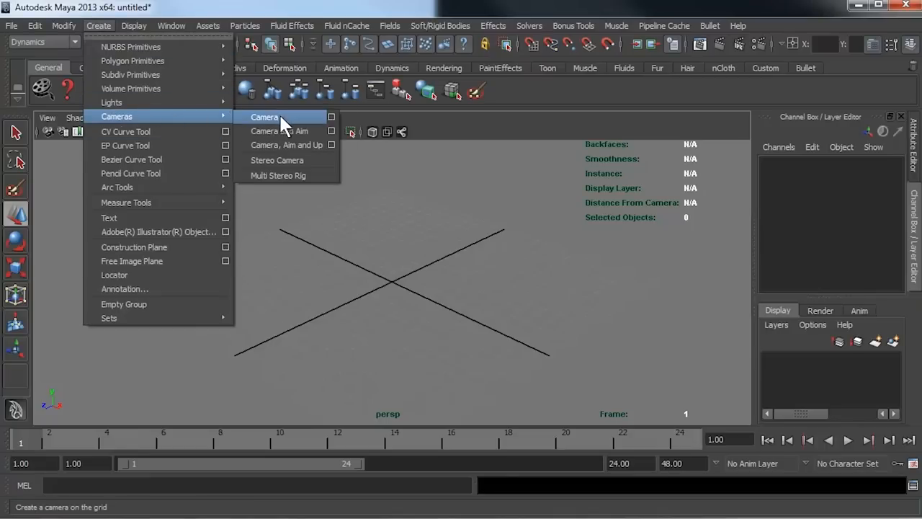
click(265, 117)
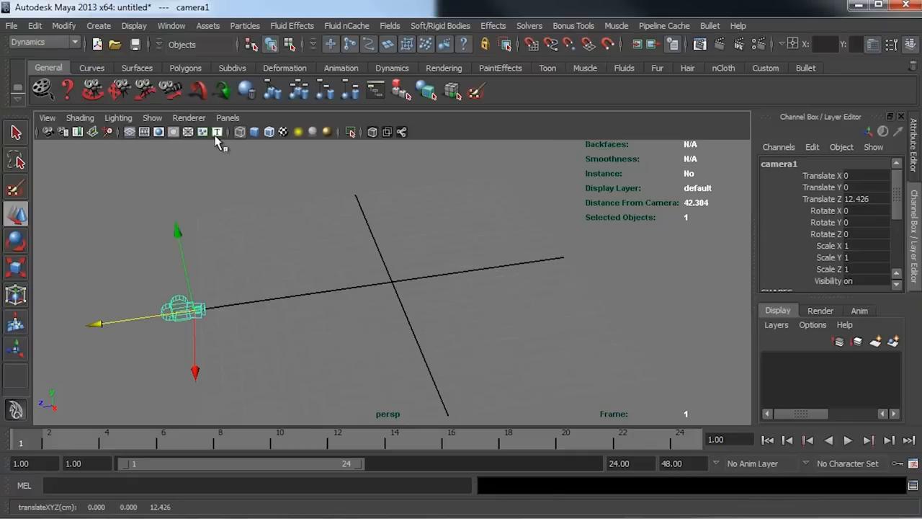
click(228, 118)
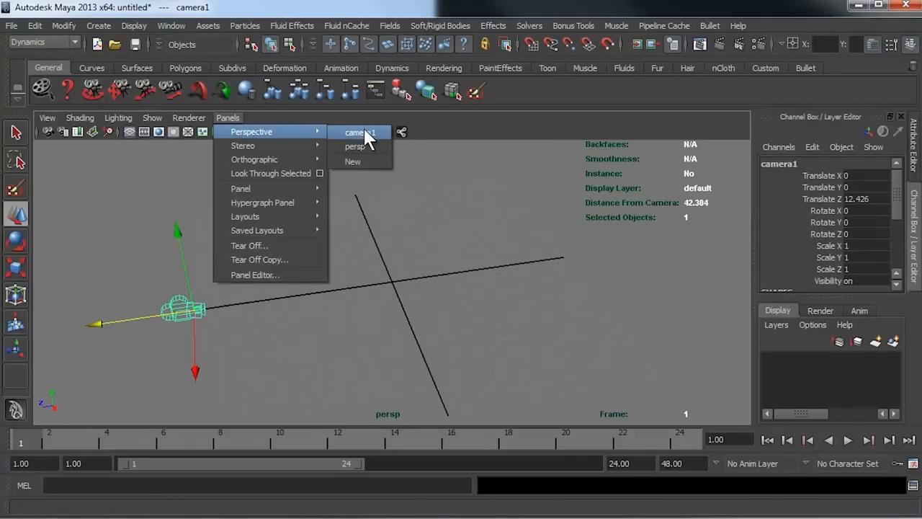
click(357, 133)
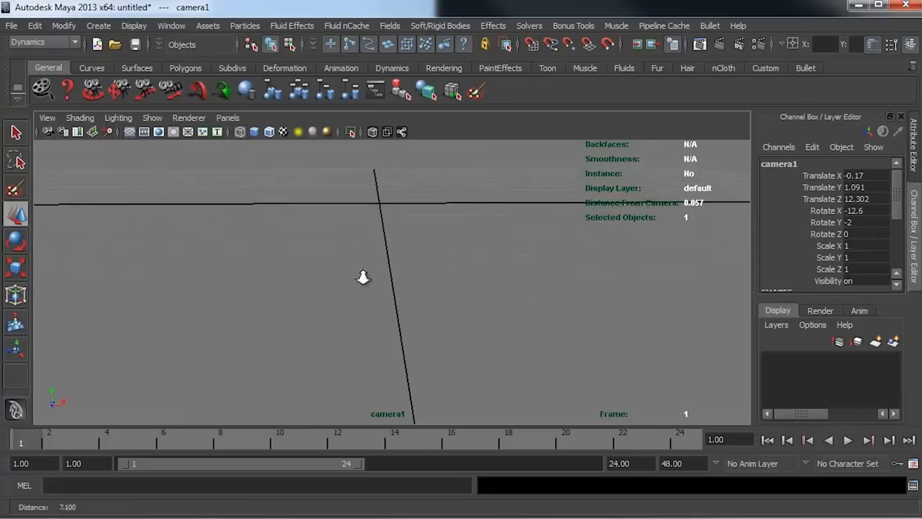
Step: Reframe the camera's view and start renaming it projectioncamera in the Channel Box
drag(363, 276, 409, 296)
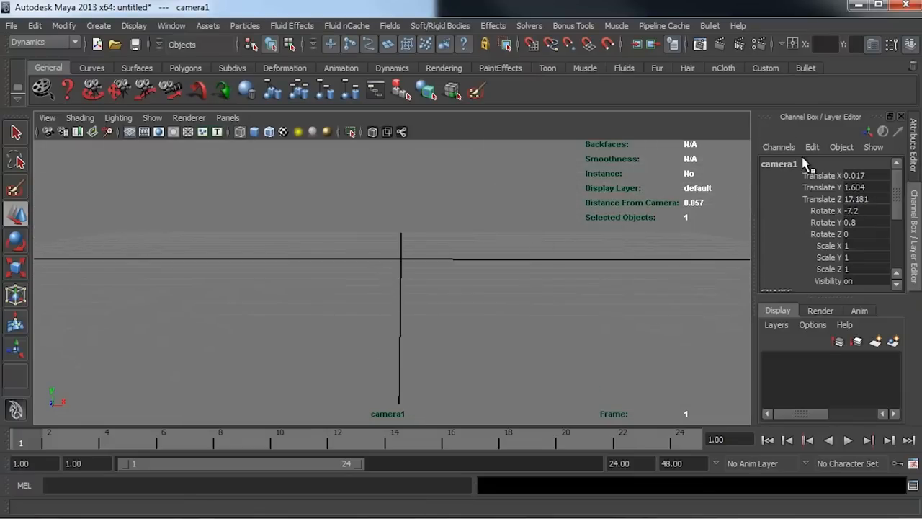
double_click(778, 163)
text(projection)
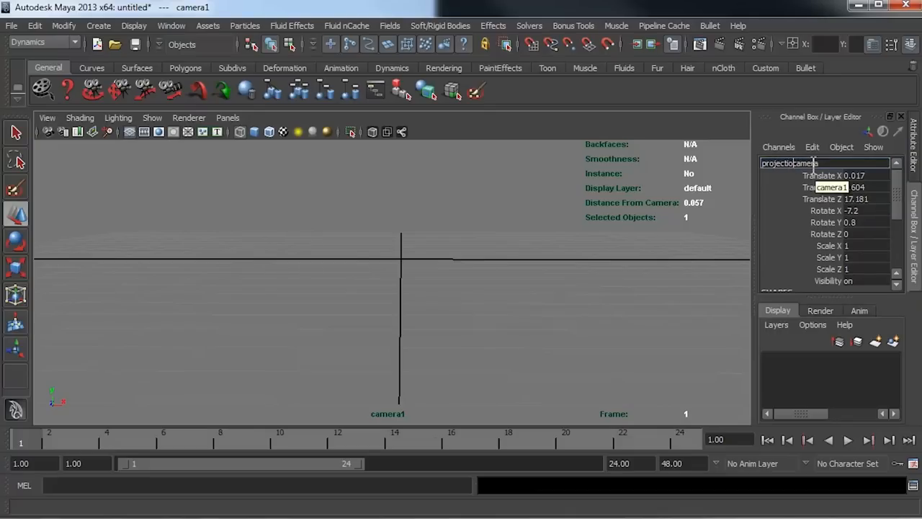
Step: Confirm the name projectioncamera and scroll to its shape settings for the focal length
key(Return)
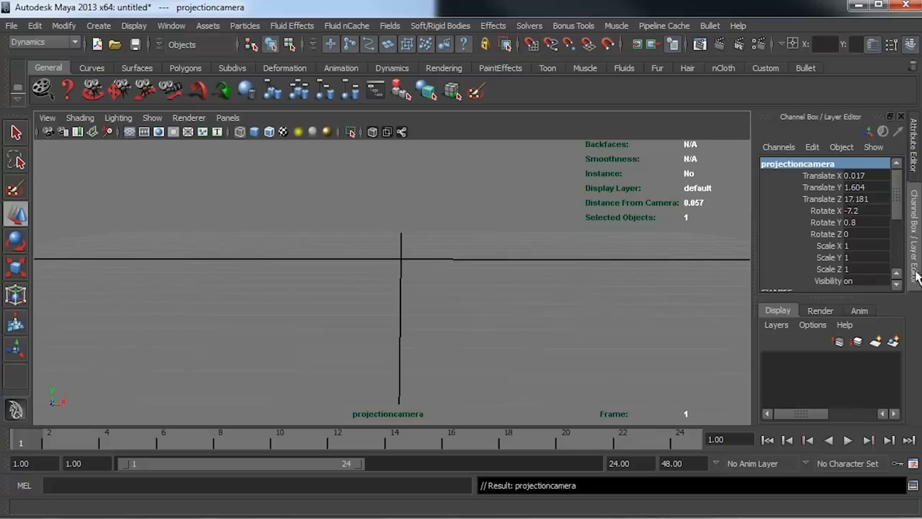
scroll(down, 3)
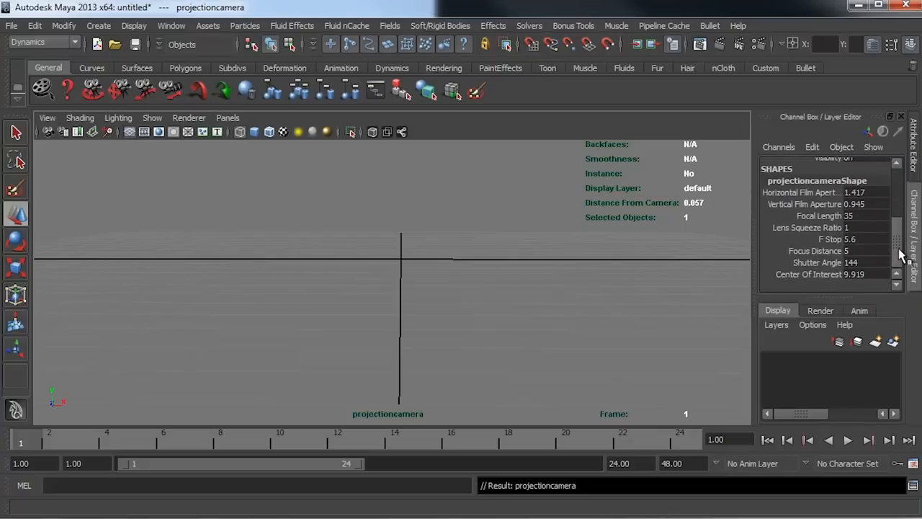
mouse_move(814, 196)
text(50)
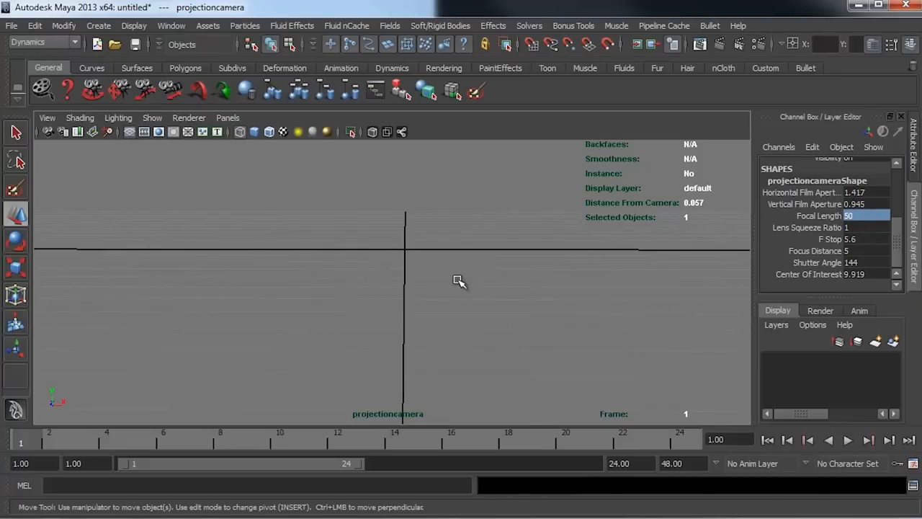
mouse_move(469, 251)
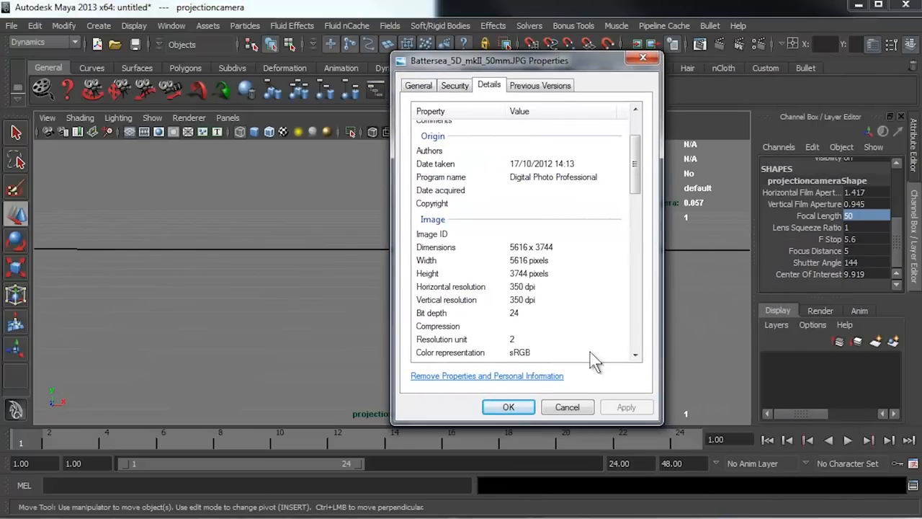
mouse_move(458, 257)
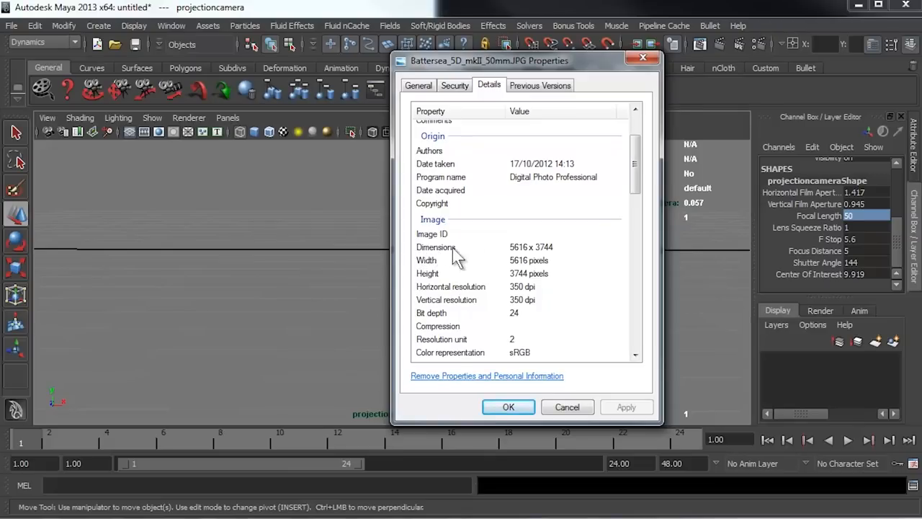
mouse_move(539, 265)
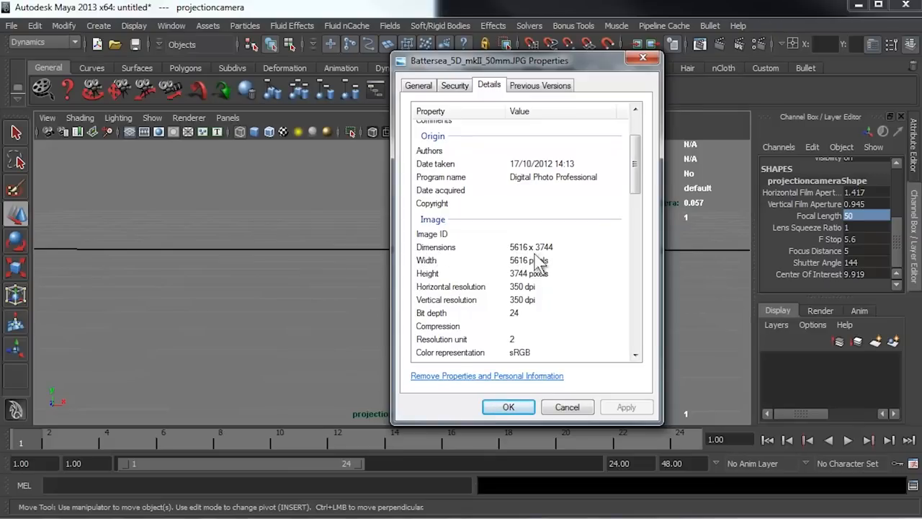
mouse_move(760, 44)
text(56)
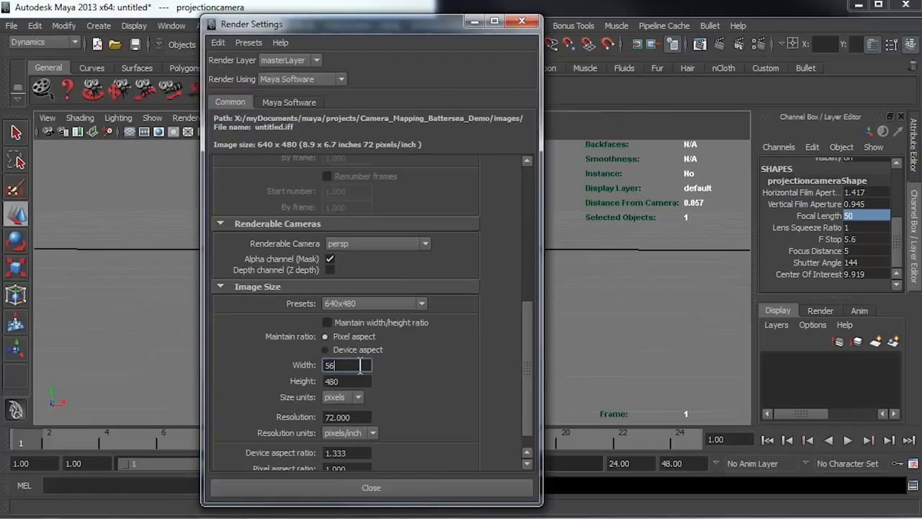
Step: Finish the 5616 × 3744 render size and close Render Settings
text(16)
click(347, 380)
text(3744)
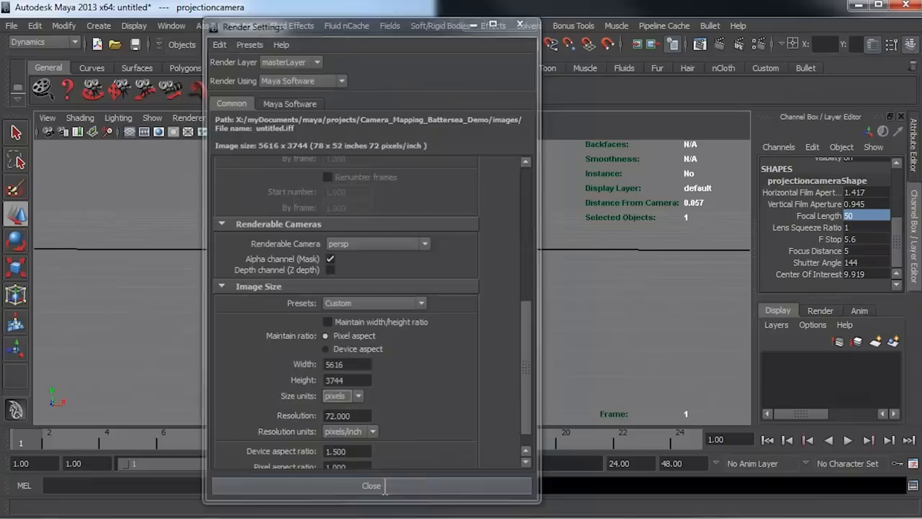
click(372, 484)
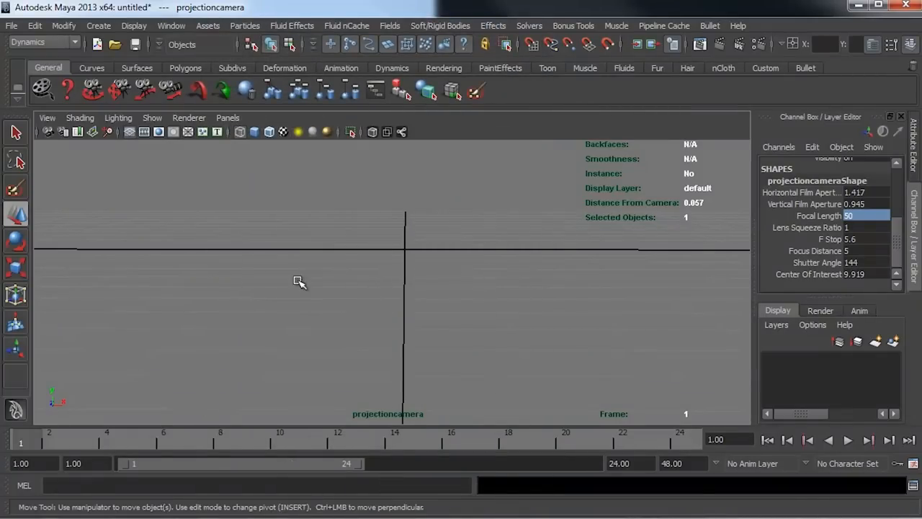
mouse_move(205, 270)
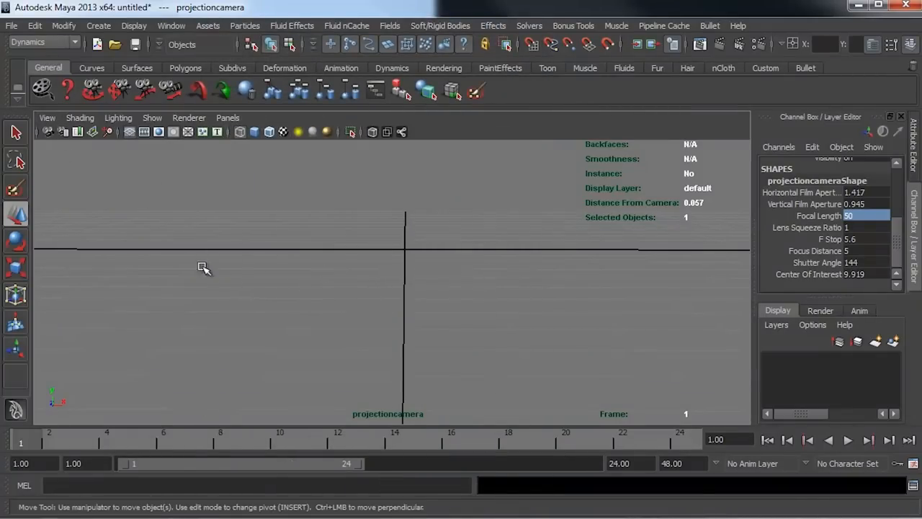
click(46, 118)
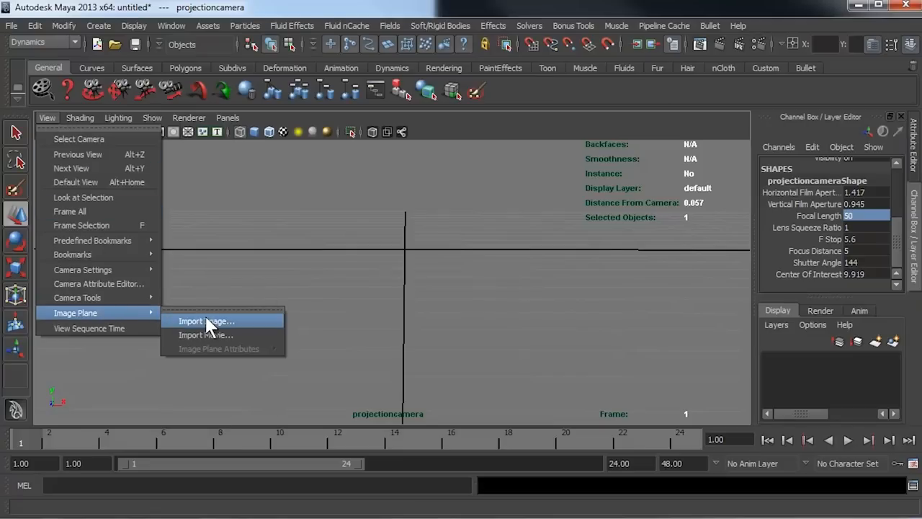
Step: Import the Battersea_5D_mkII_50mm JPG as the projection camera's image plane
click(204, 322)
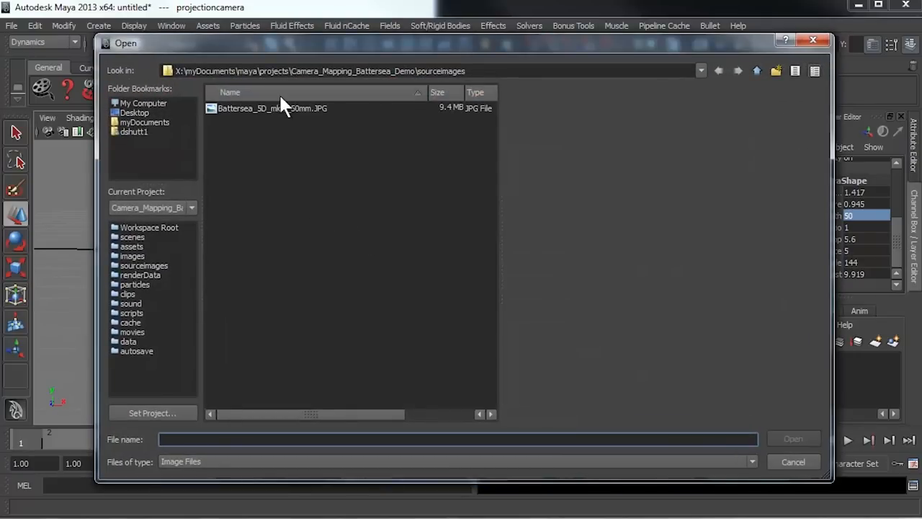
mouse_move(271, 116)
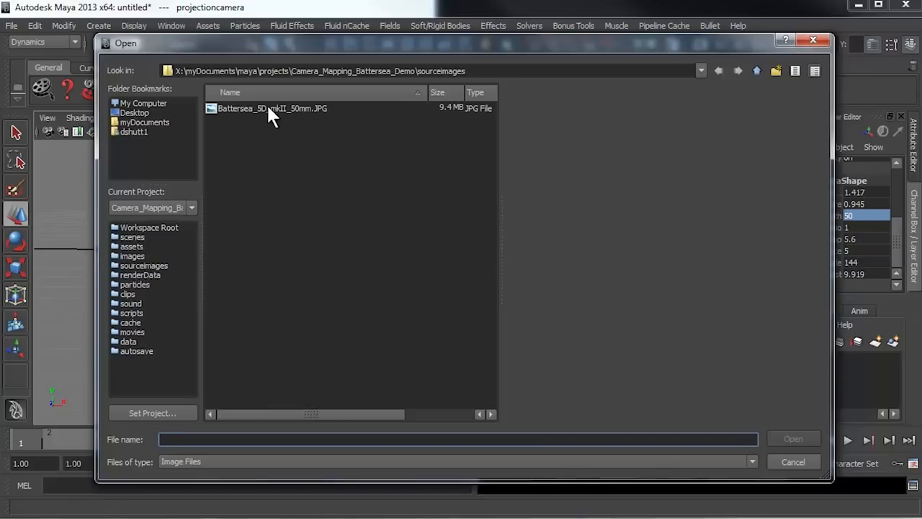
click(273, 108)
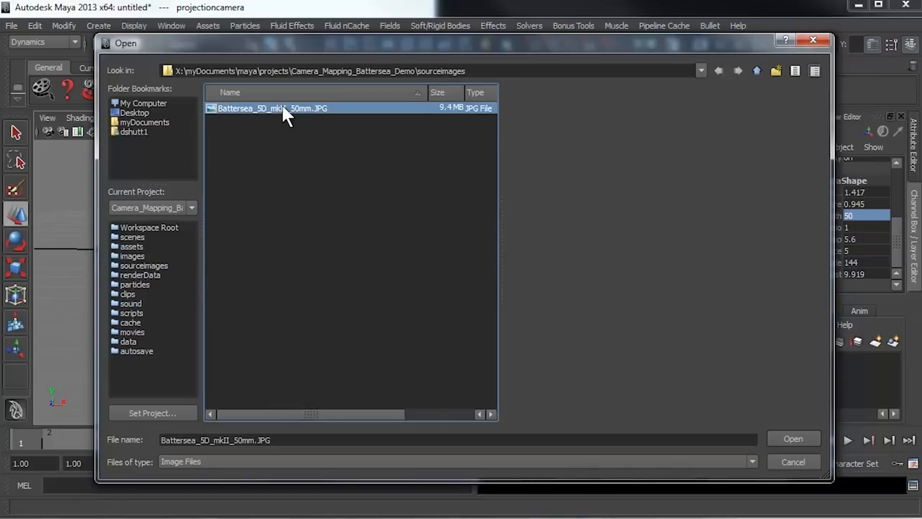
click(792, 438)
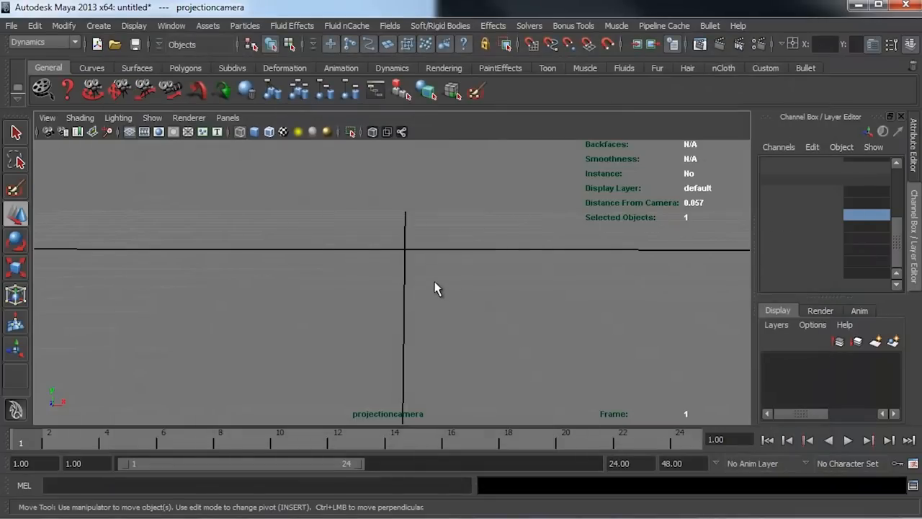
mouse_move(387, 231)
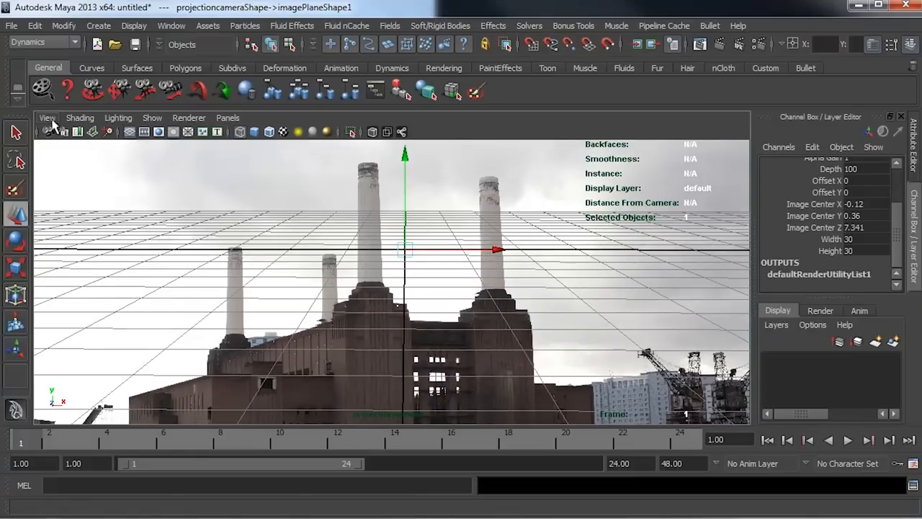
Step: Display the render resolution gate over the Battersea photo in the camera view
click(48, 118)
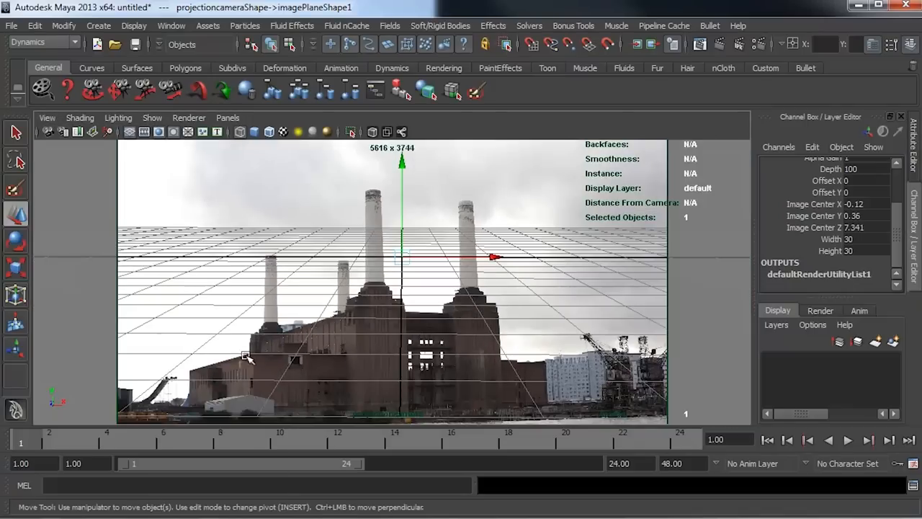
mouse_move(123, 186)
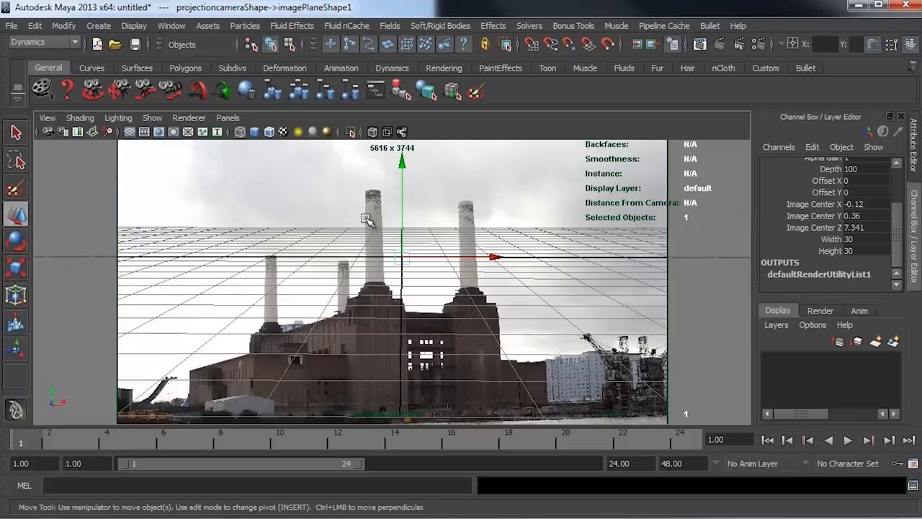
mouse_move(308, 363)
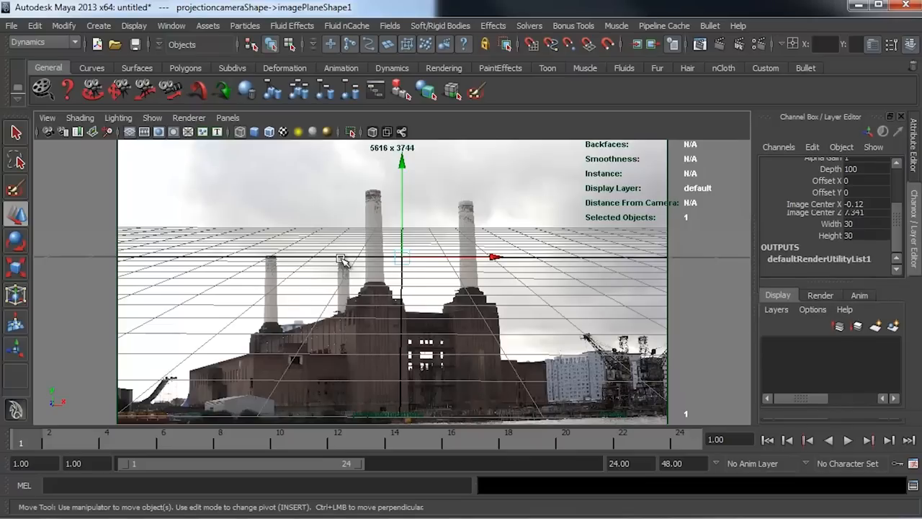
Step: In projectioncameraShape's Display Options, raise Overscan from 1.3 to about 1.44
click(890, 130)
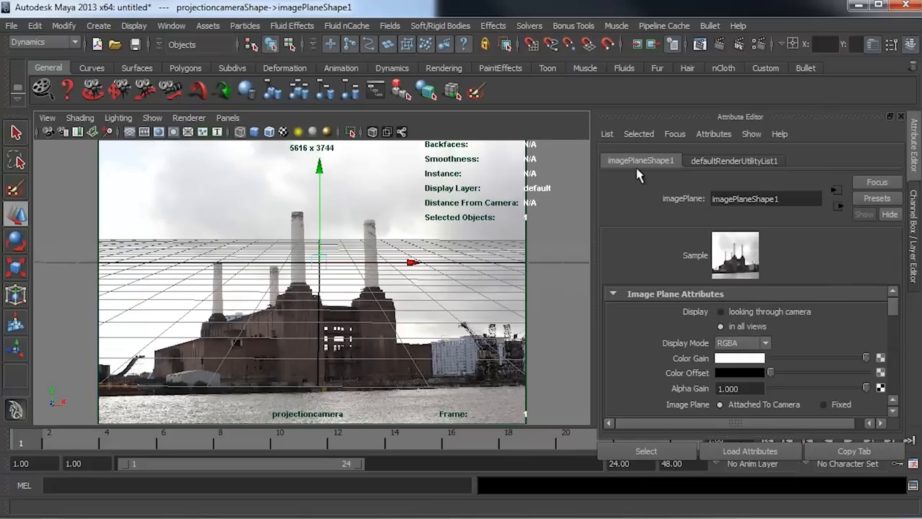
mouse_move(61, 128)
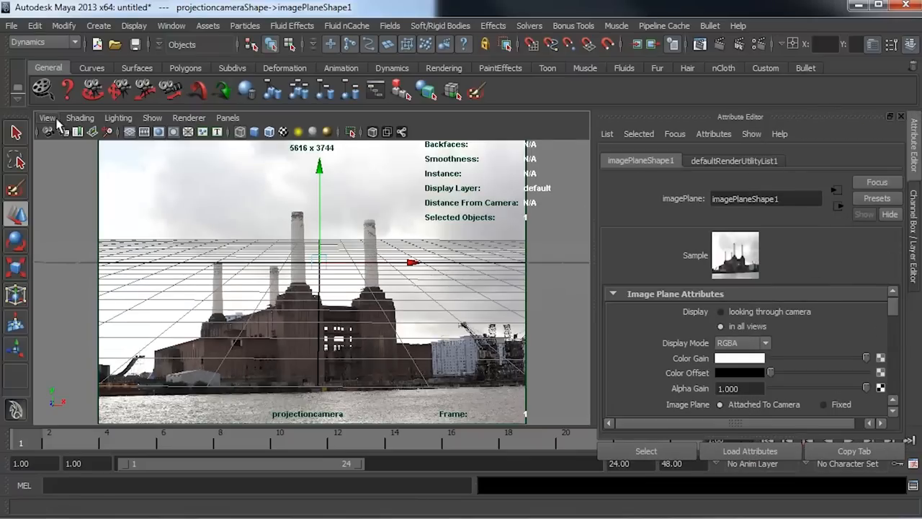
click(725, 160)
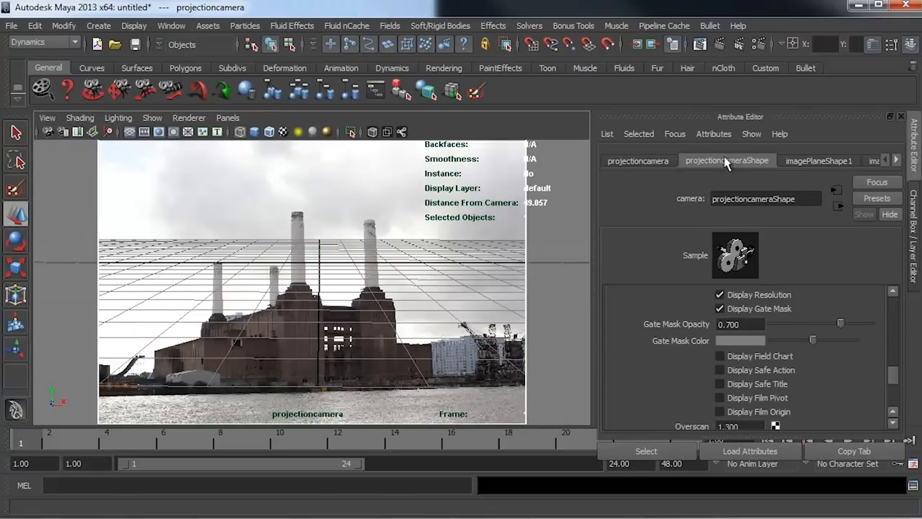
scroll(up, 3)
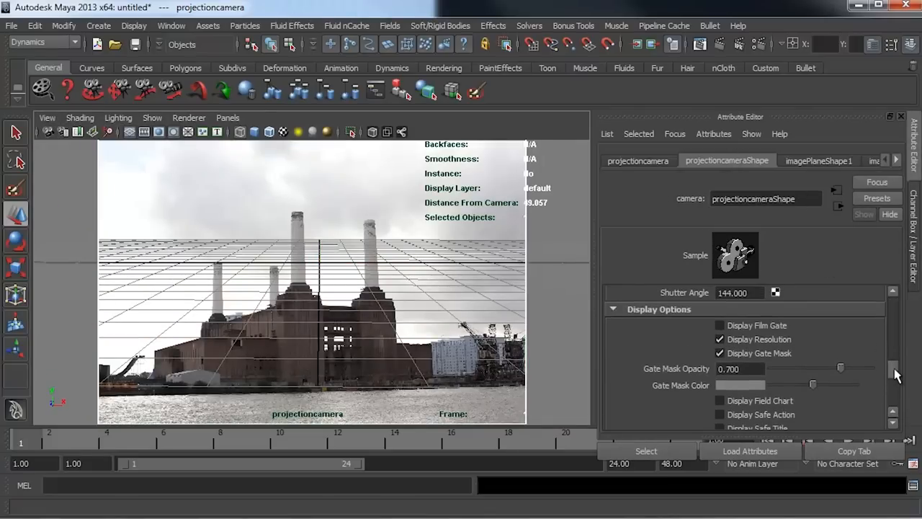
scroll(down, 3)
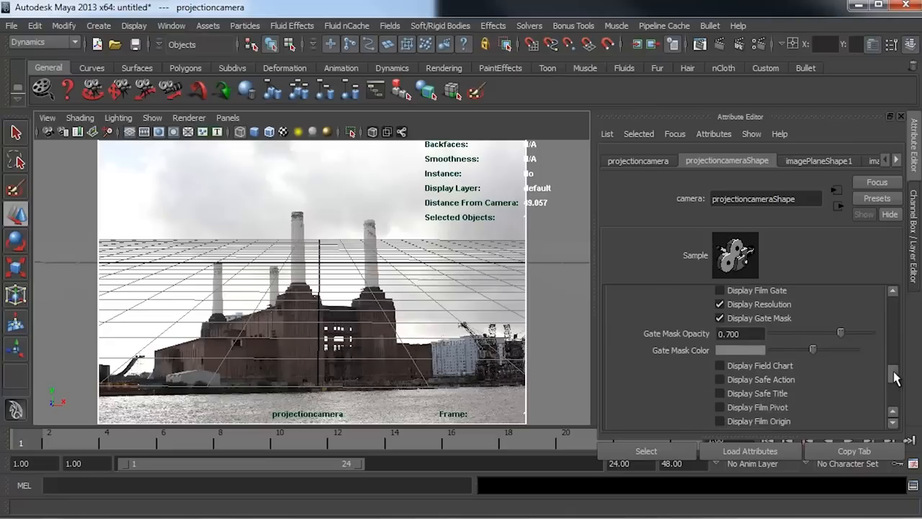
scroll(down, 3)
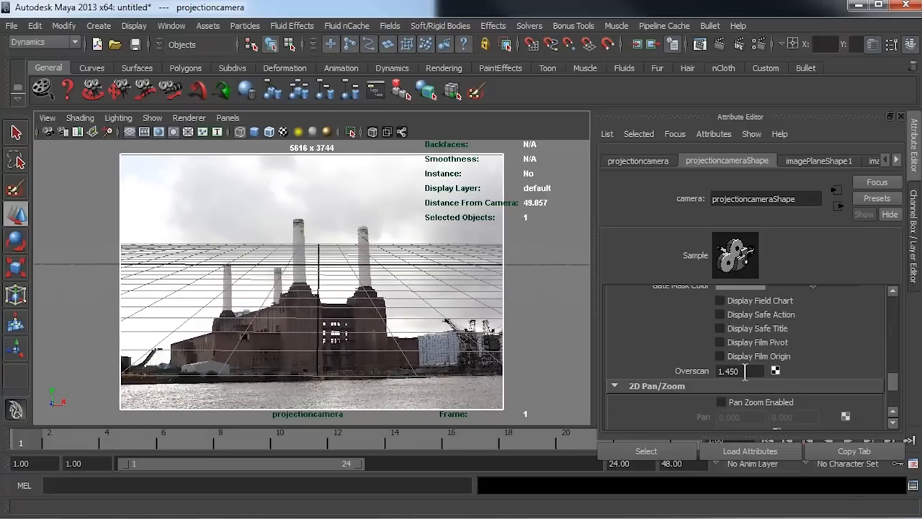
drag(742, 370, 727, 370)
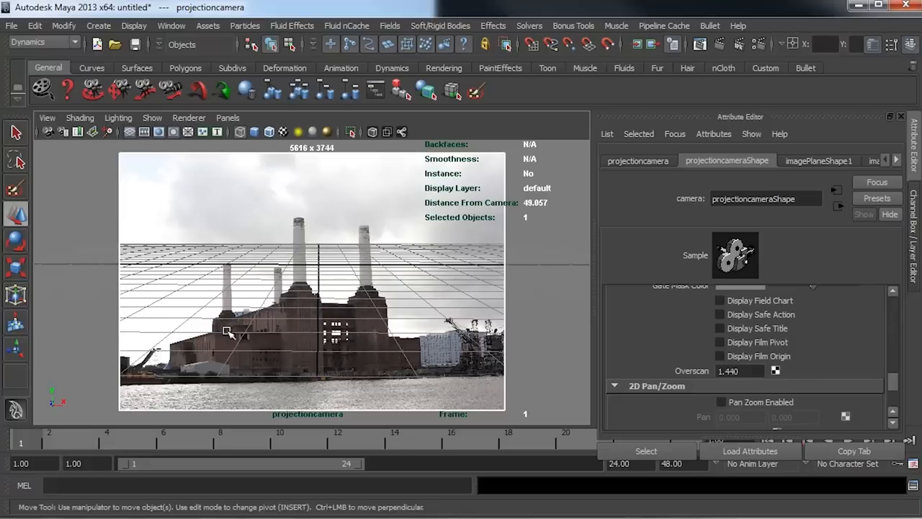
mouse_move(296, 340)
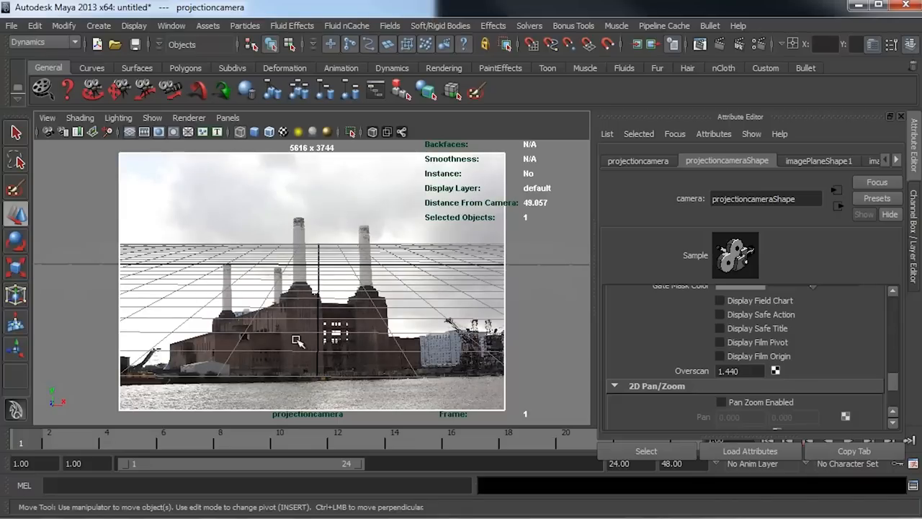
mouse_move(383, 298)
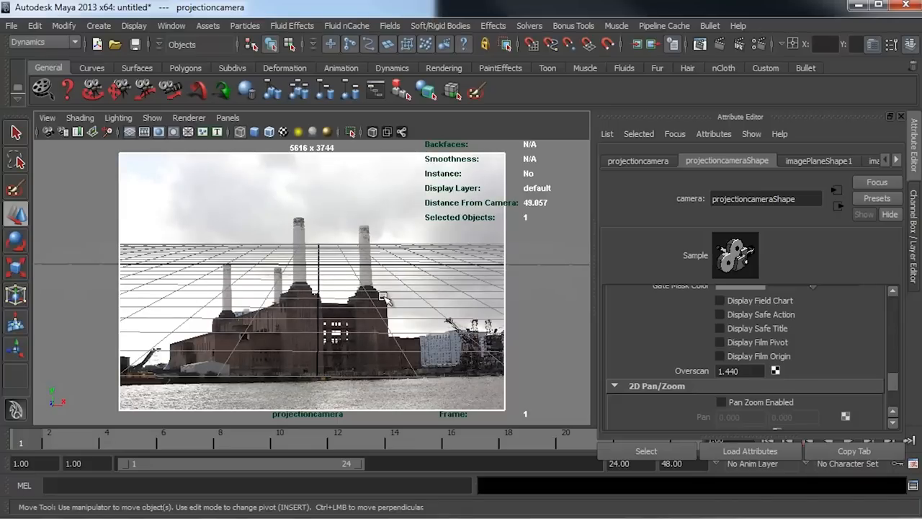
mouse_move(302, 298)
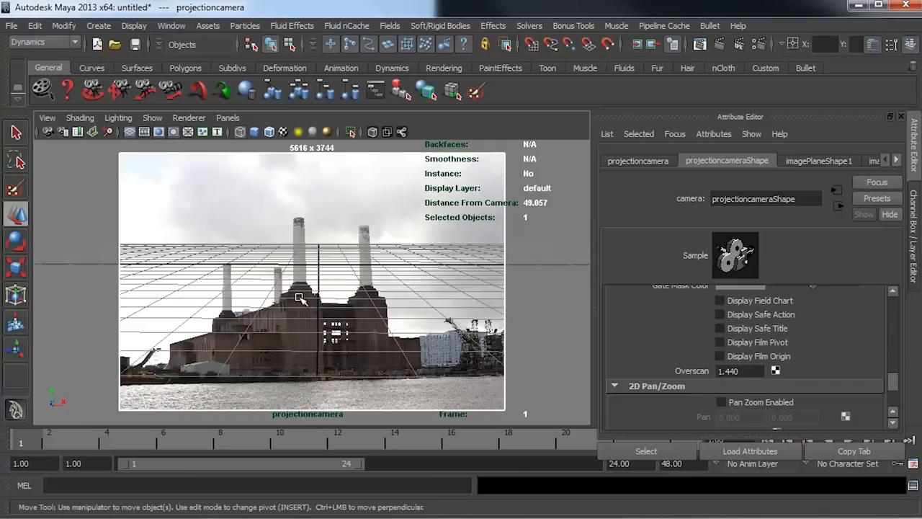
Step: Enable Pan Zoom on the camera and pan the view across the Battersea photo
click(720, 402)
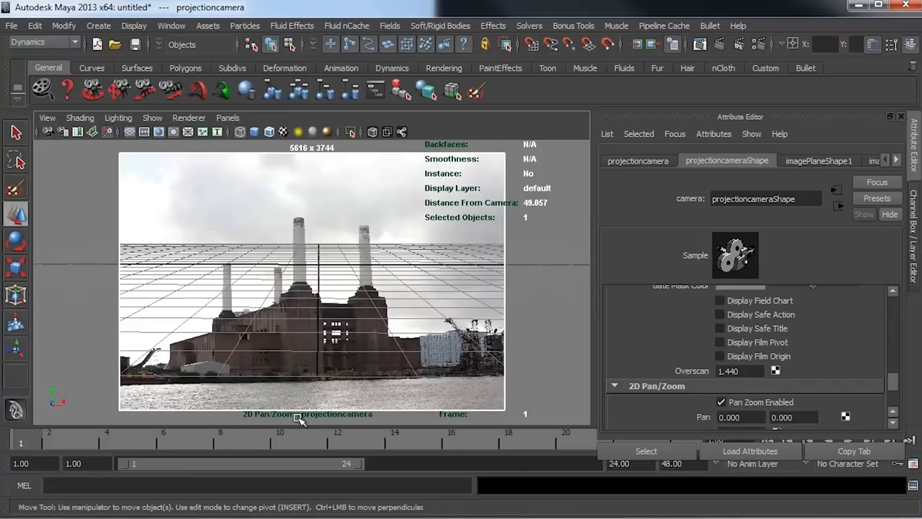
mouse_move(320, 339)
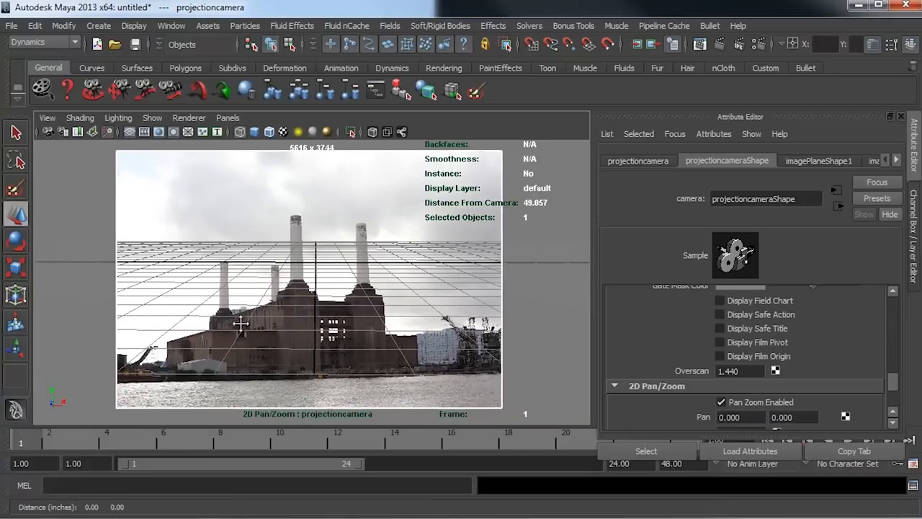
drag(242, 323, 247, 303)
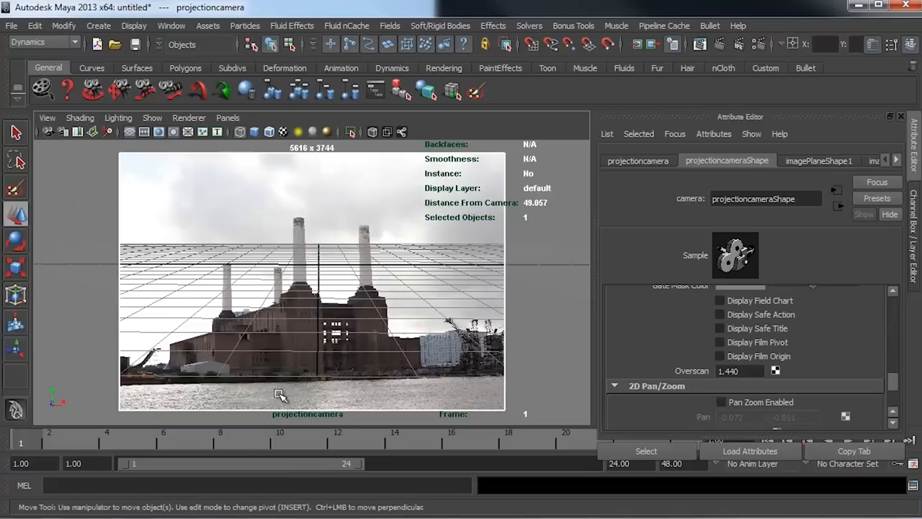
mouse_move(281, 395)
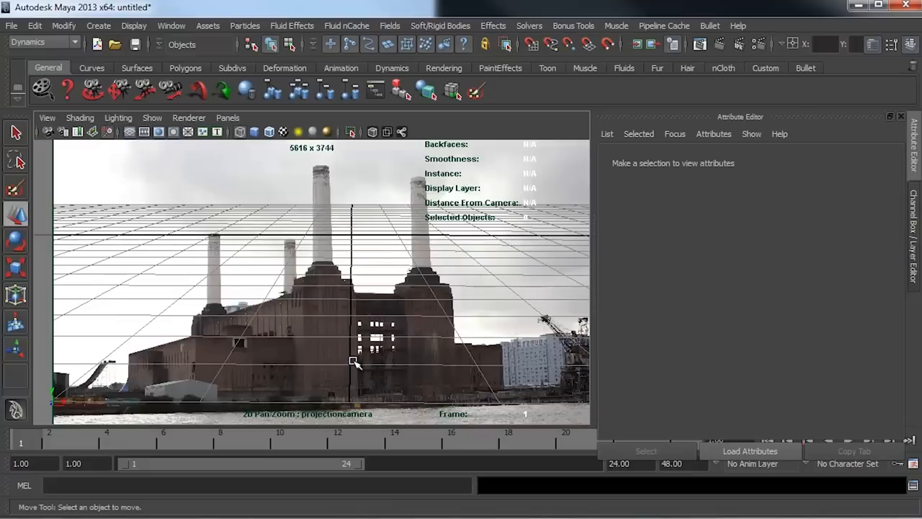
mouse_move(340, 366)
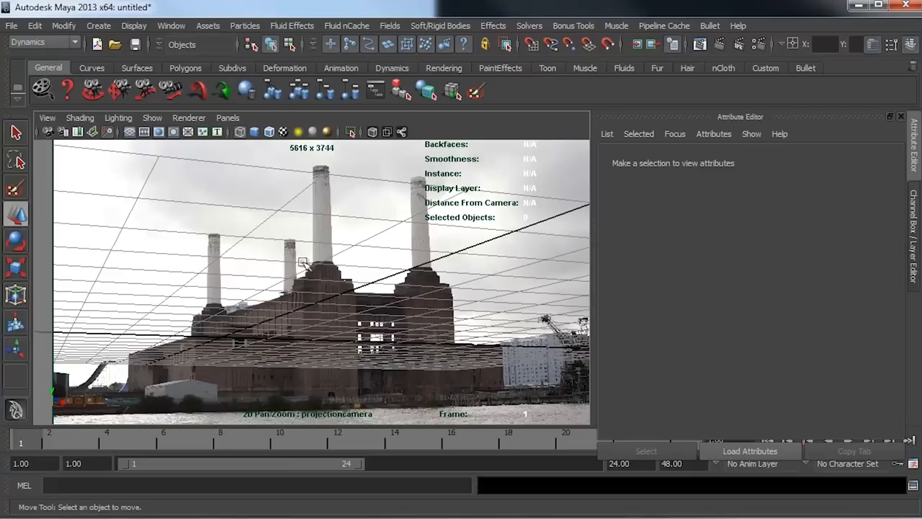
mouse_move(314, 272)
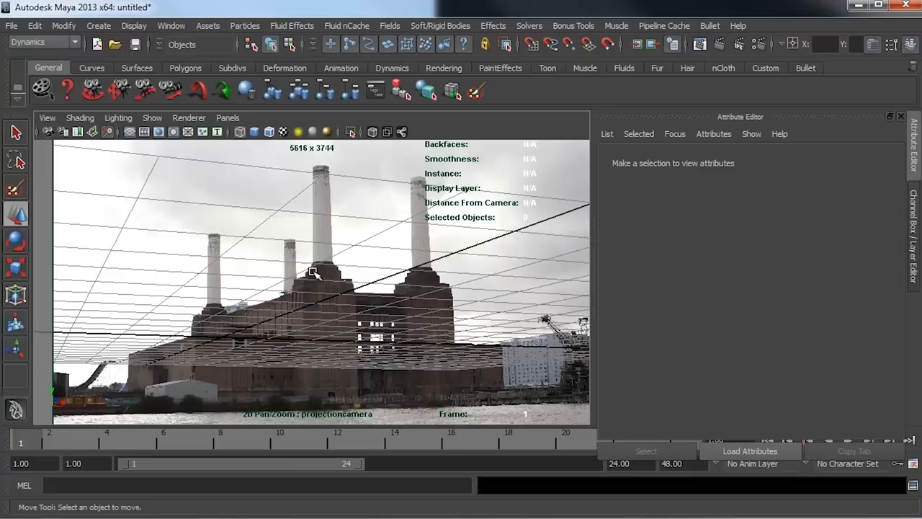
click(134, 26)
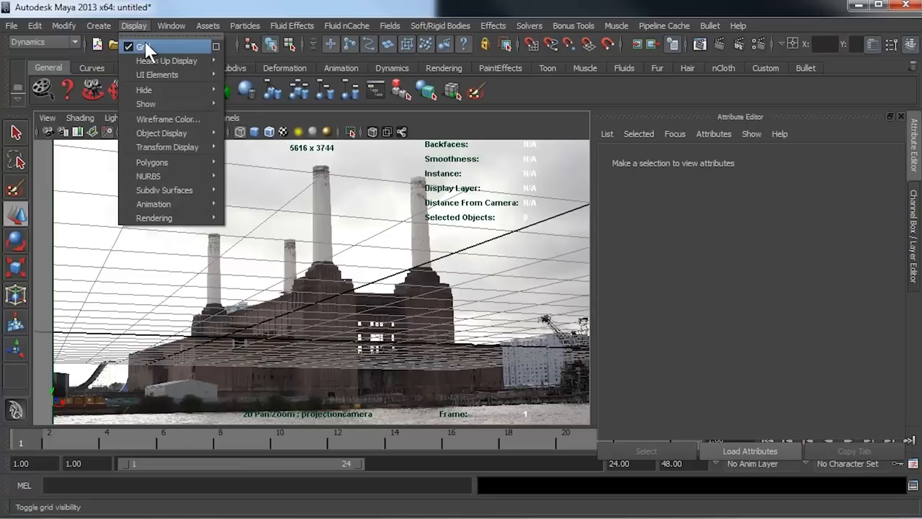
click(141, 46)
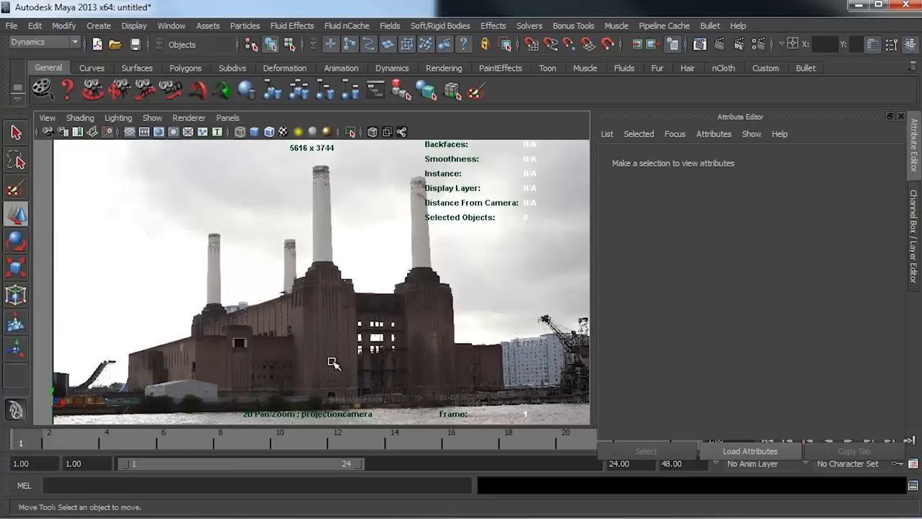
mouse_move(314, 343)
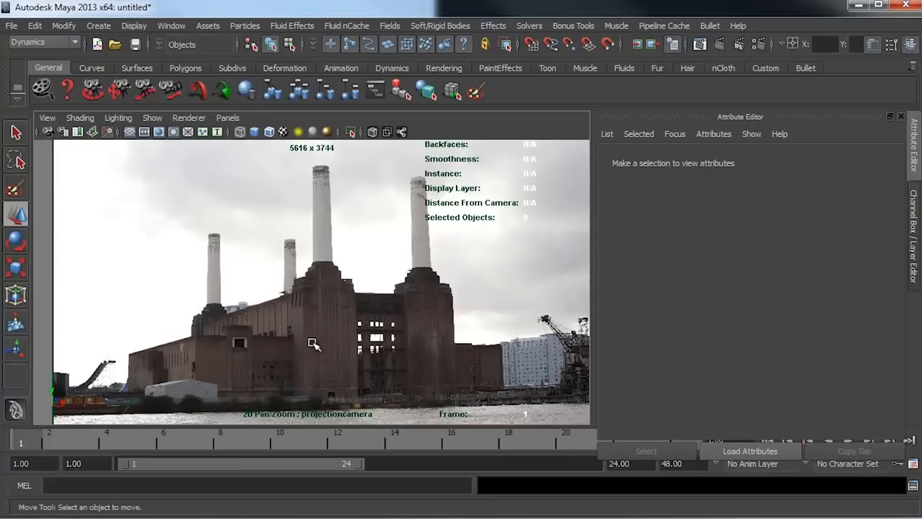
mouse_move(242, 378)
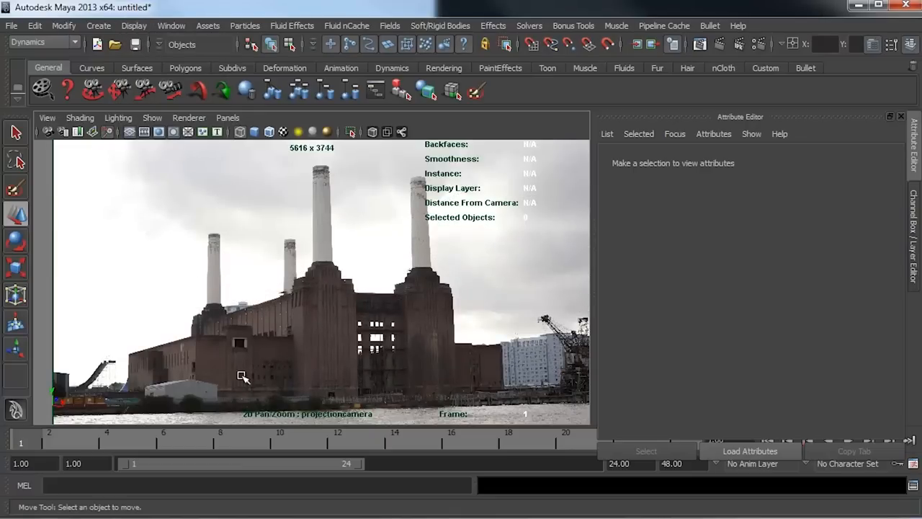
mouse_move(450, 357)
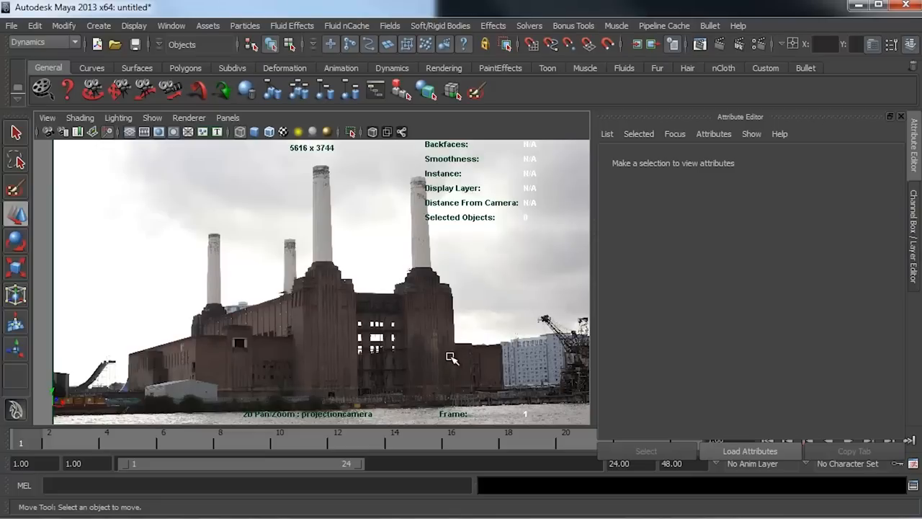
mouse_move(447, 288)
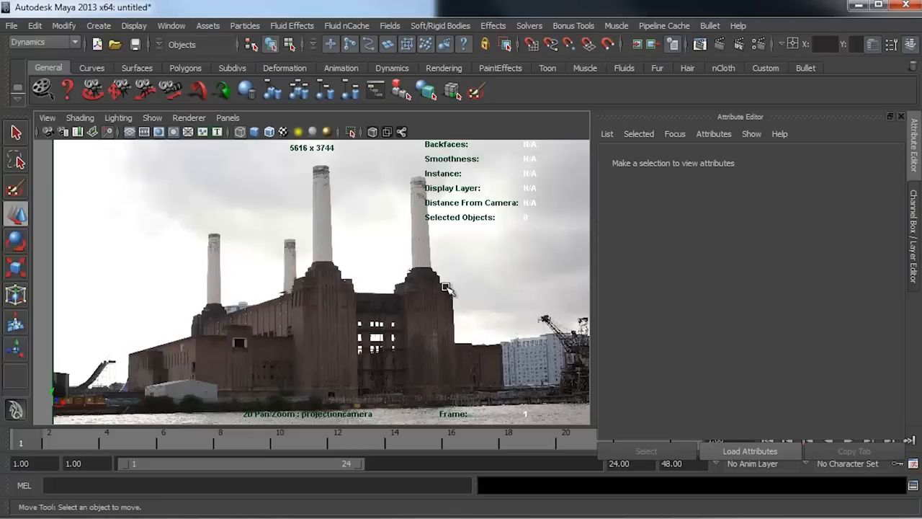
mouse_move(409, 294)
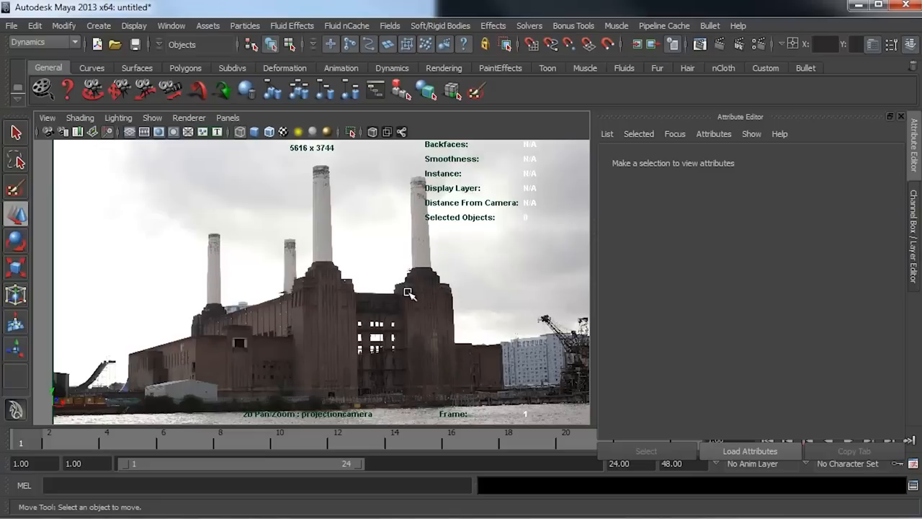
mouse_move(490, 386)
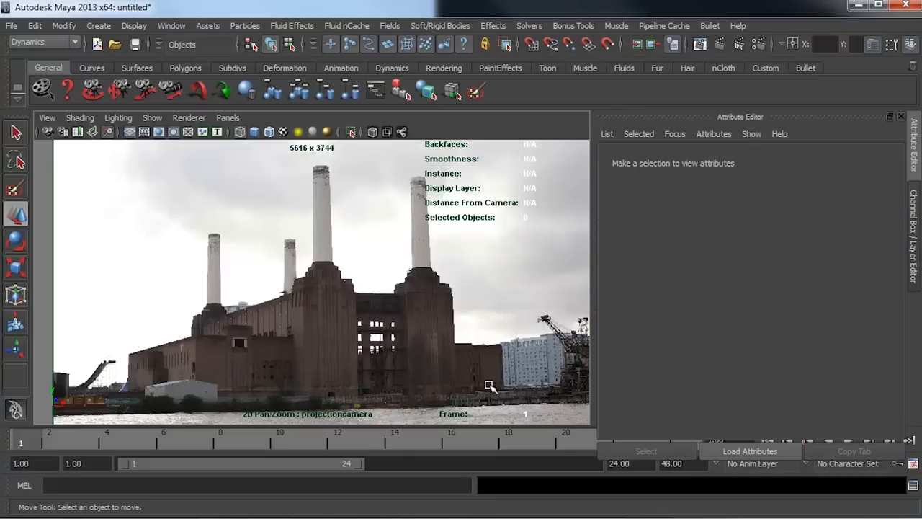
mouse_move(383, 267)
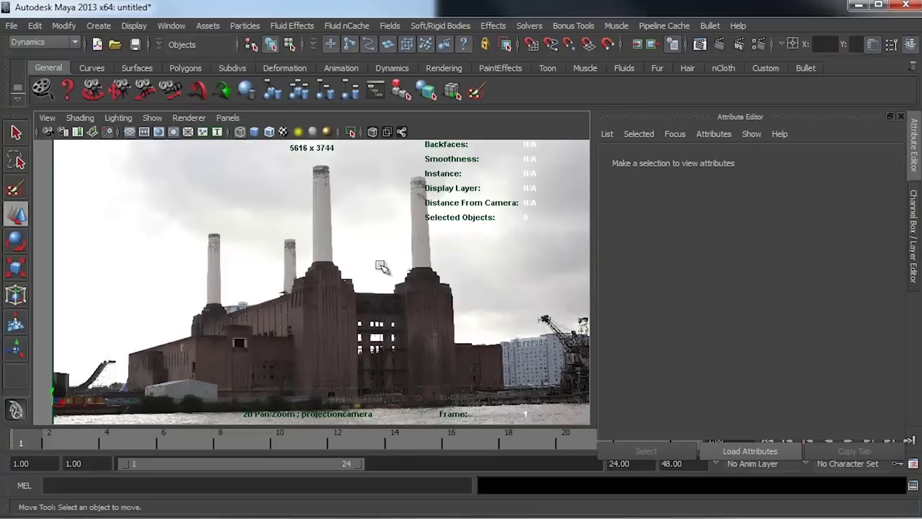
mouse_move(285, 311)
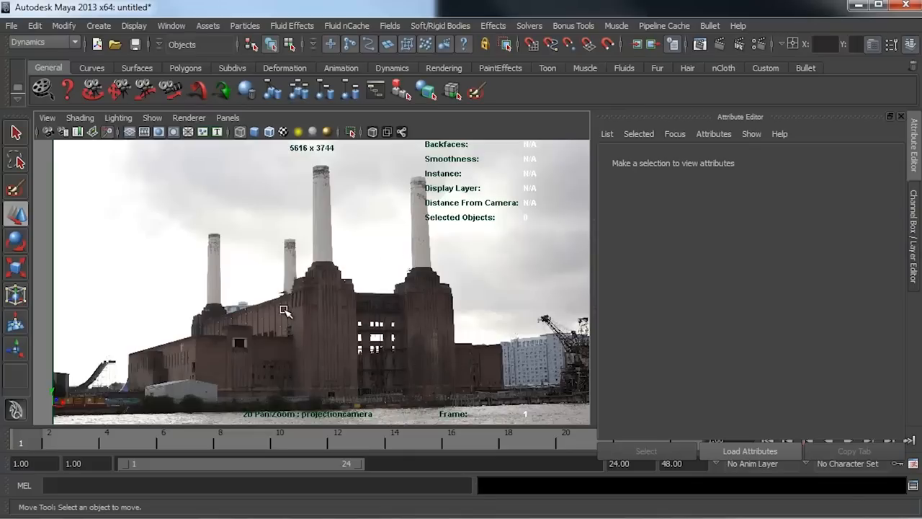
mouse_move(219, 297)
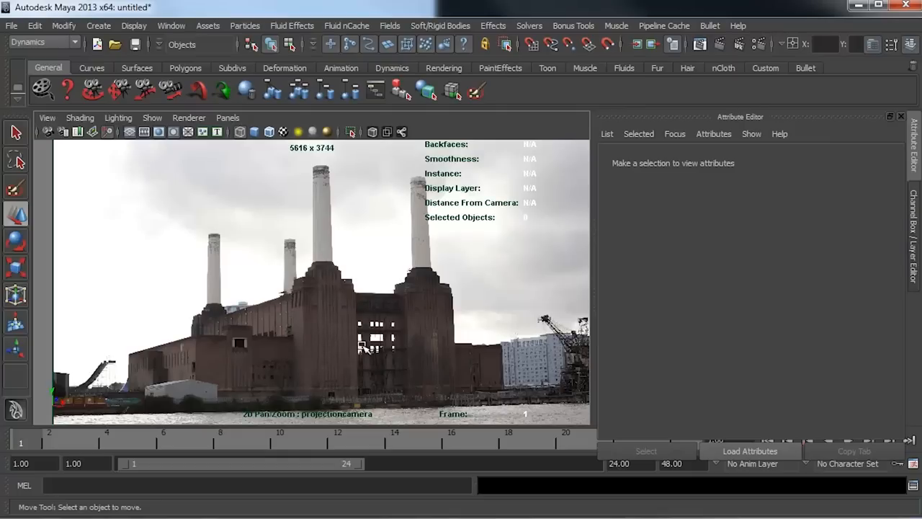
mouse_move(375, 346)
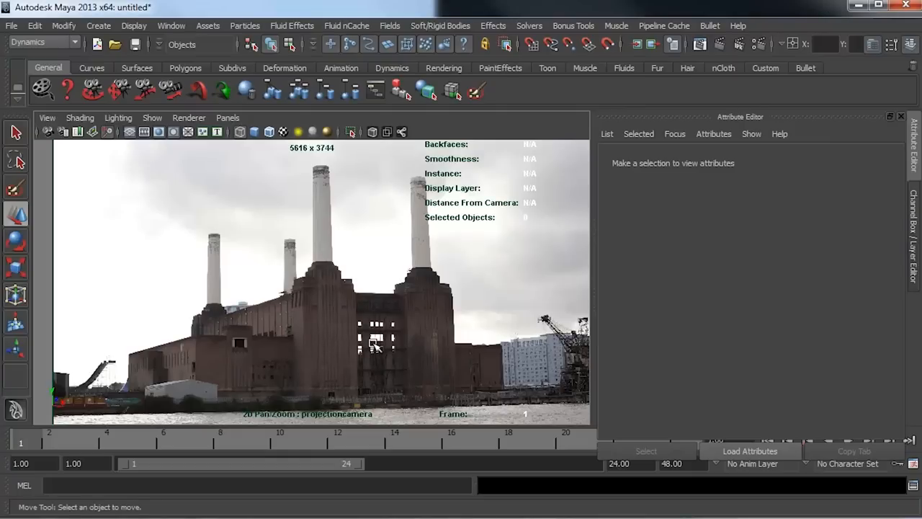
mouse_move(317, 281)
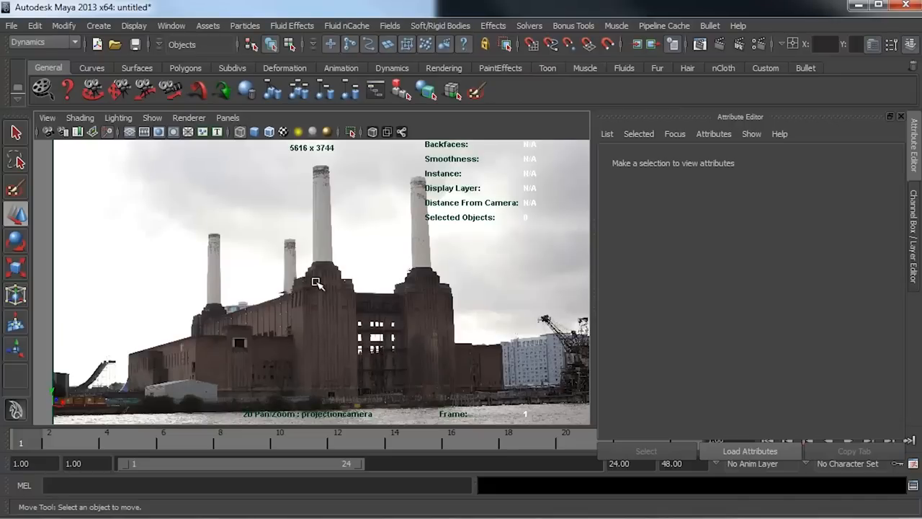
mouse_move(324, 285)
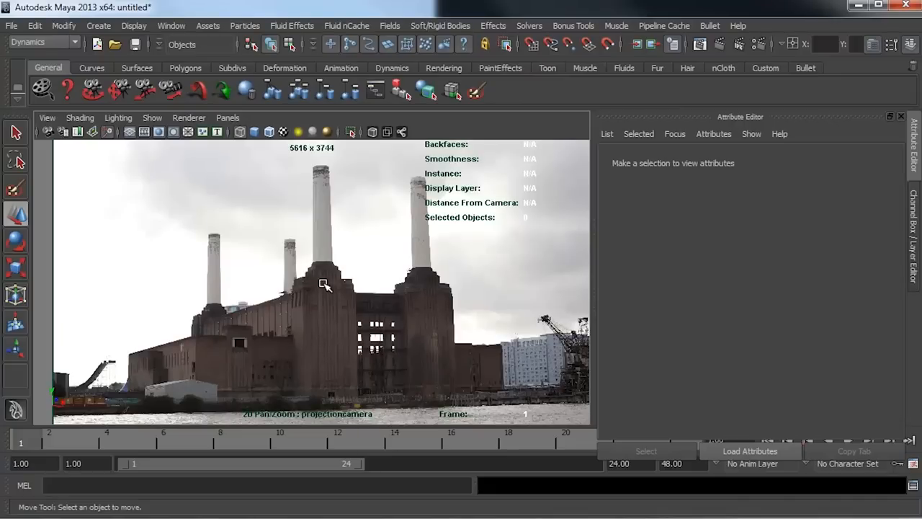
mouse_move(390, 314)
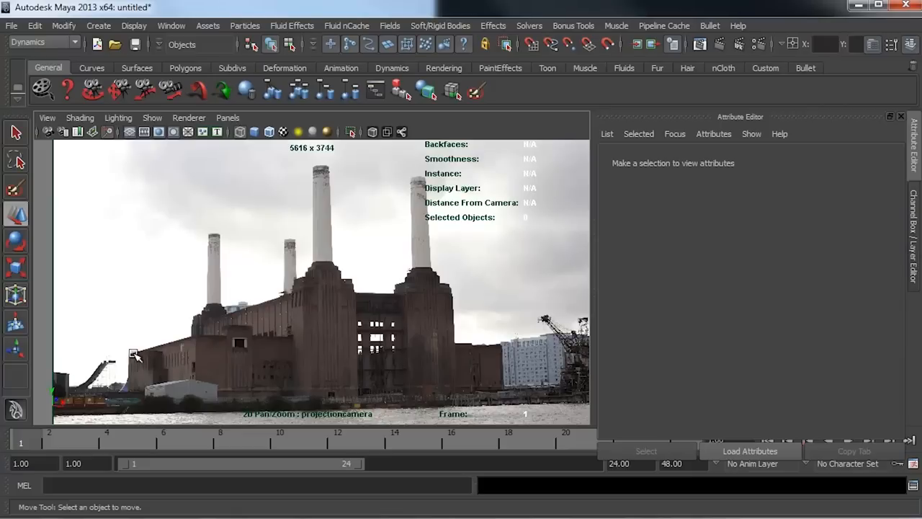
mouse_move(164, 332)
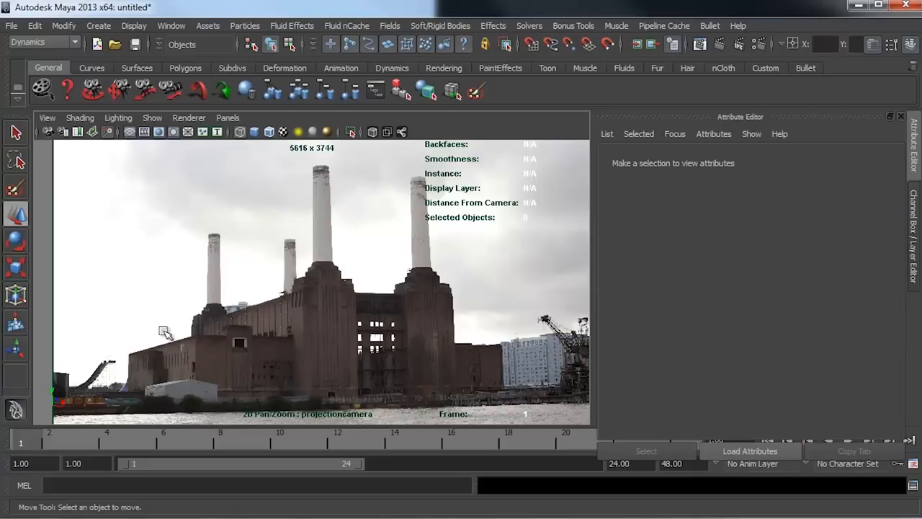
mouse_move(481, 350)
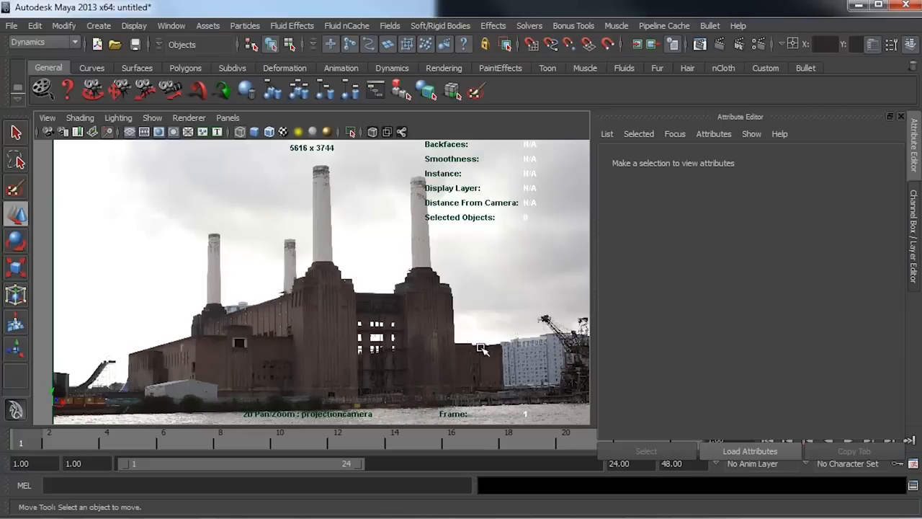
mouse_move(282, 340)
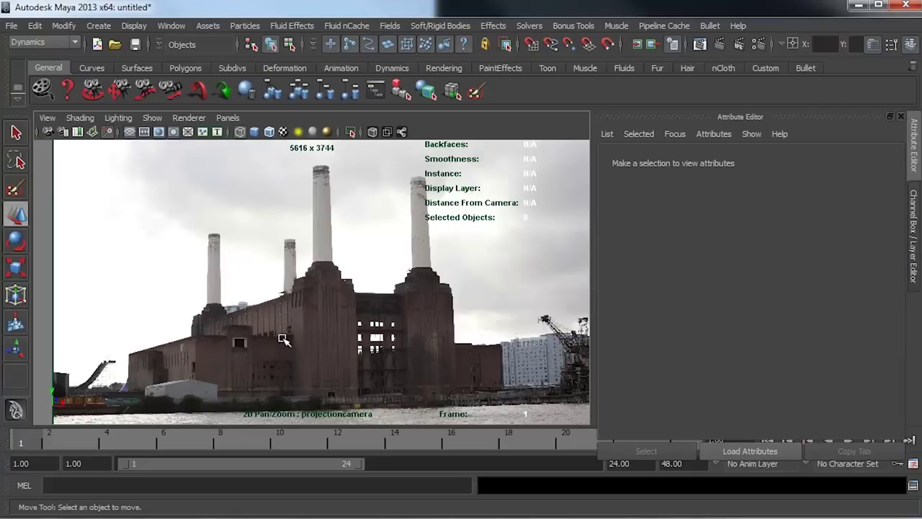
Step: Create polygon cube pCube1, move it onto the power station wall and set its pivot at a top corner
click(98, 26)
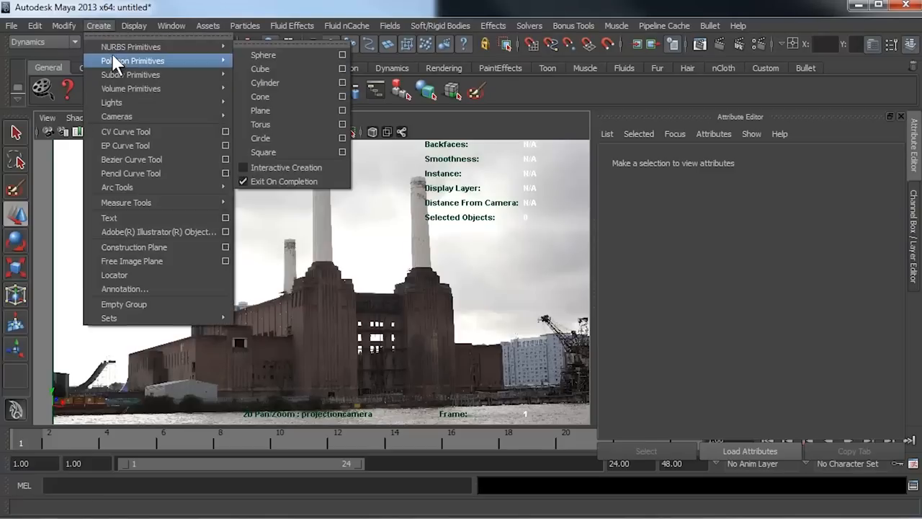
mouse_move(274, 82)
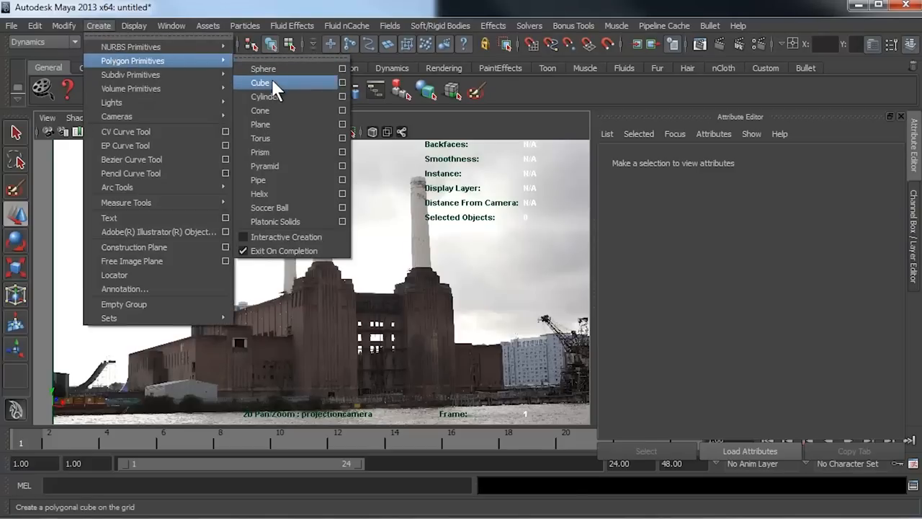
click(259, 82)
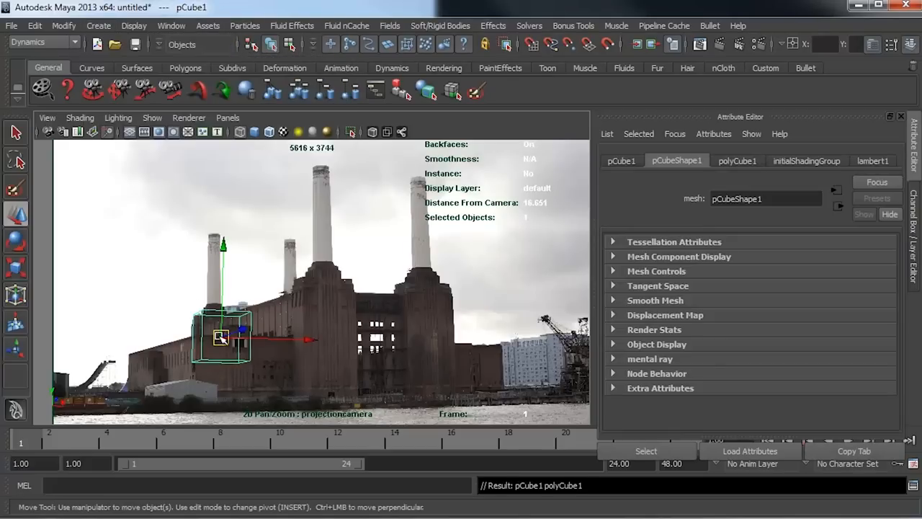
drag(222, 337, 345, 288)
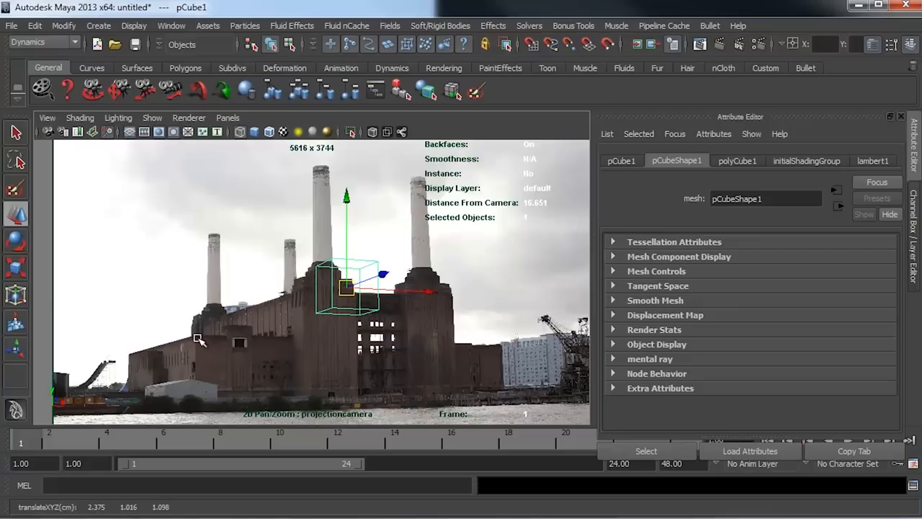
mouse_move(200, 339)
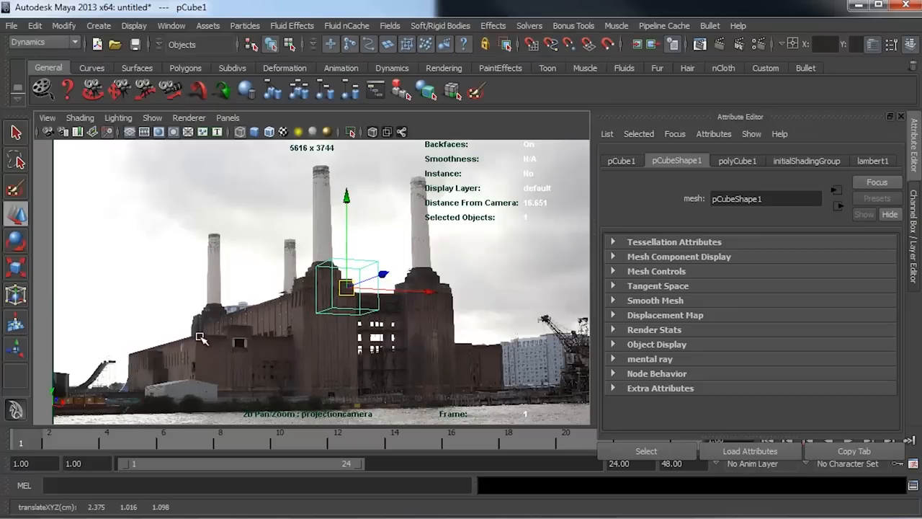
mouse_move(199, 343)
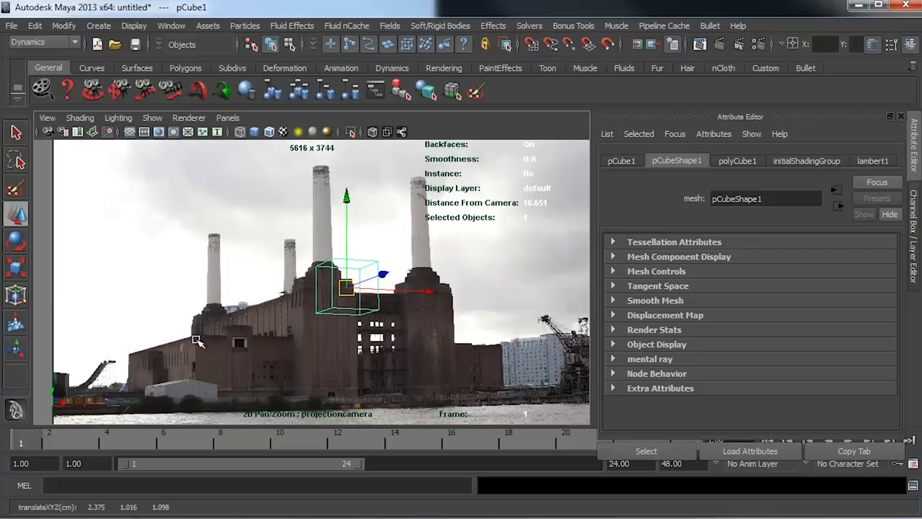
mouse_move(338, 262)
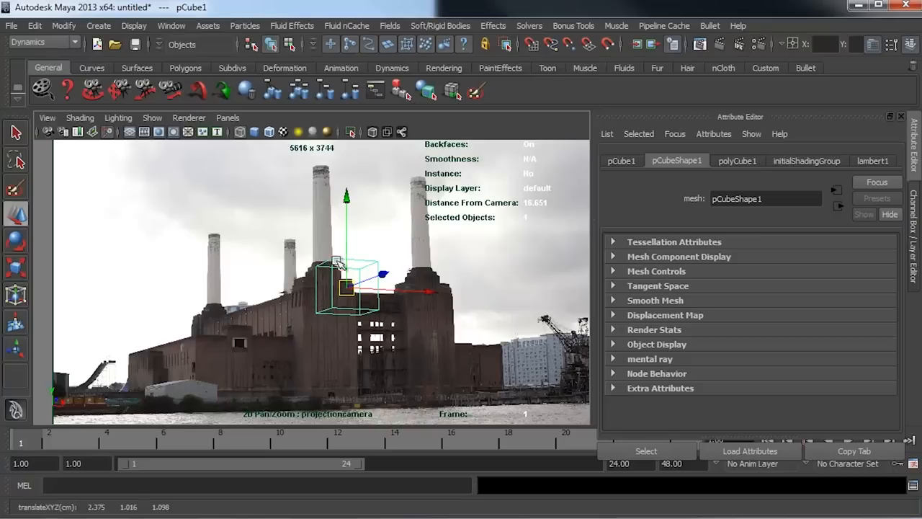
mouse_move(334, 259)
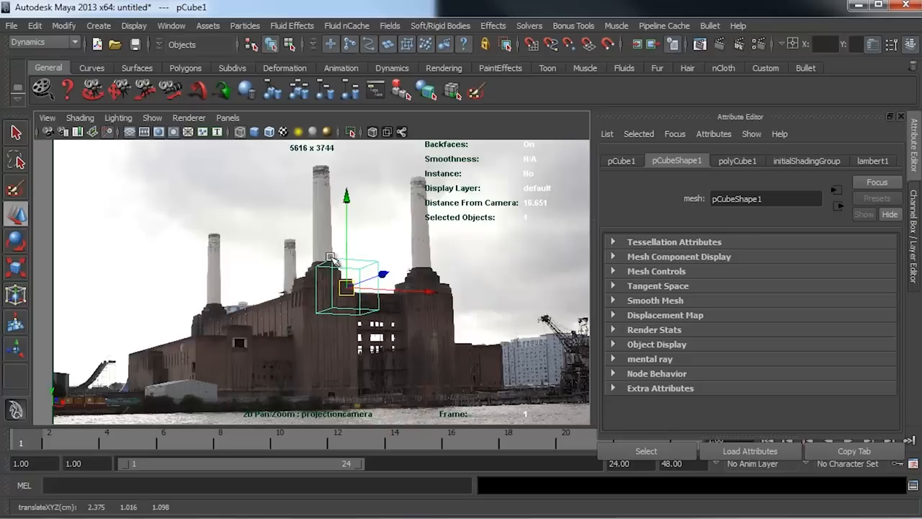
mouse_move(337, 294)
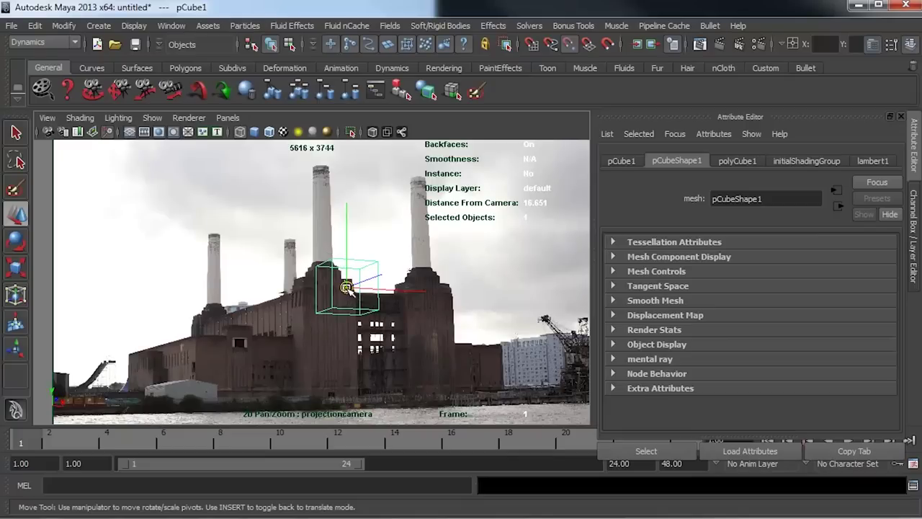
drag(346, 287, 328, 252)
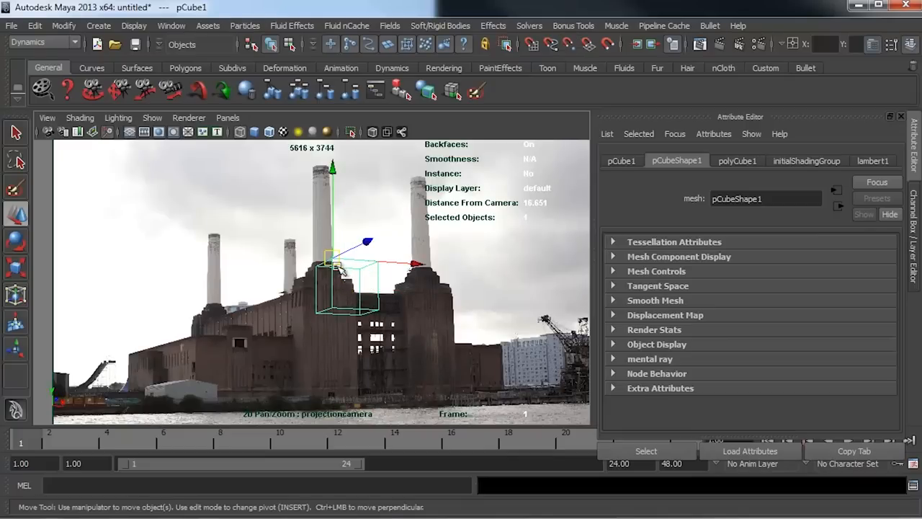
Step: Enable X-Ray and Wireframe on Shaded for the viewport, then reselect pCube1 to check its look
click(81, 118)
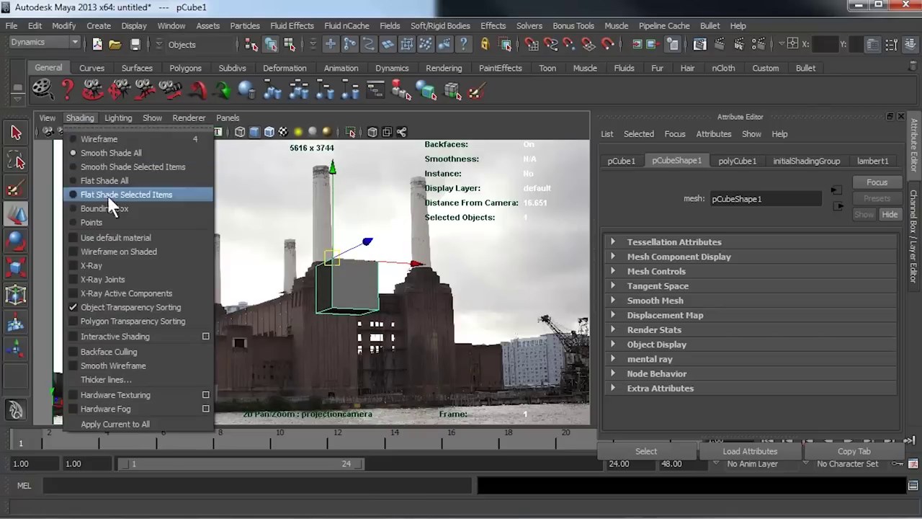
click(127, 195)
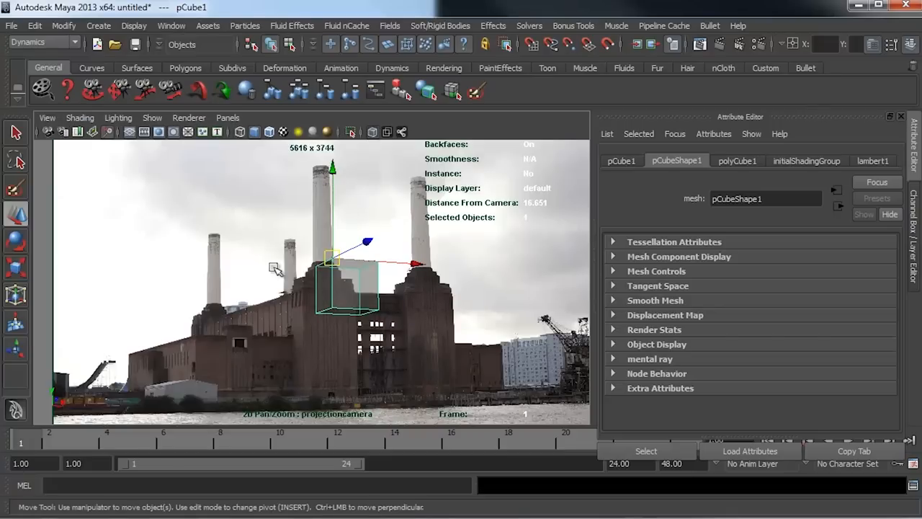
mouse_move(80, 118)
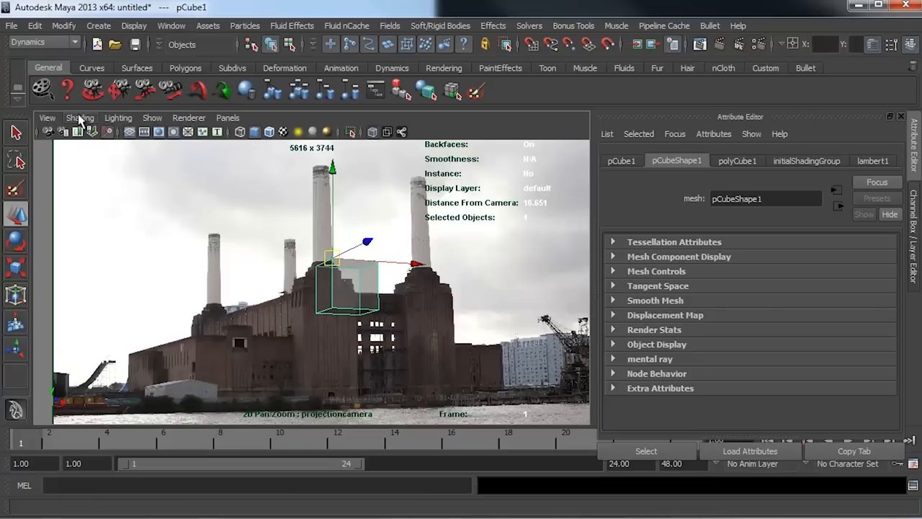
click(81, 118)
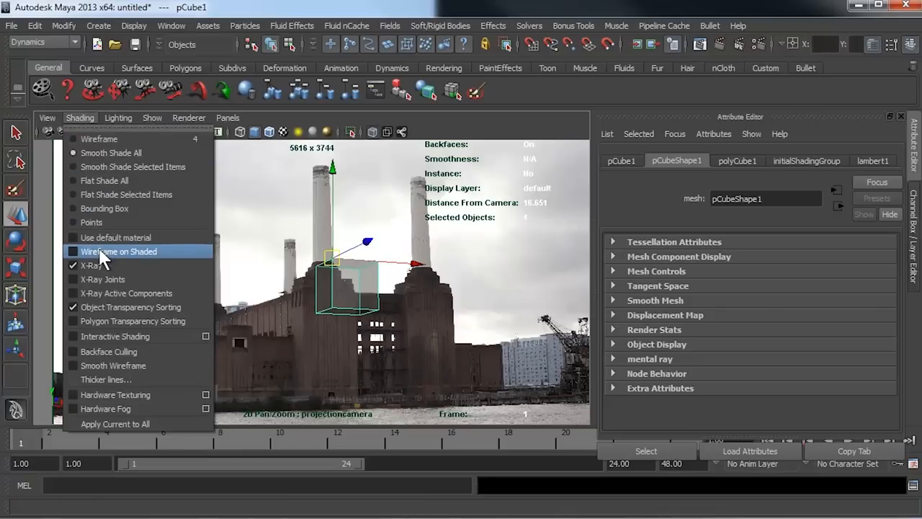
click(118, 250)
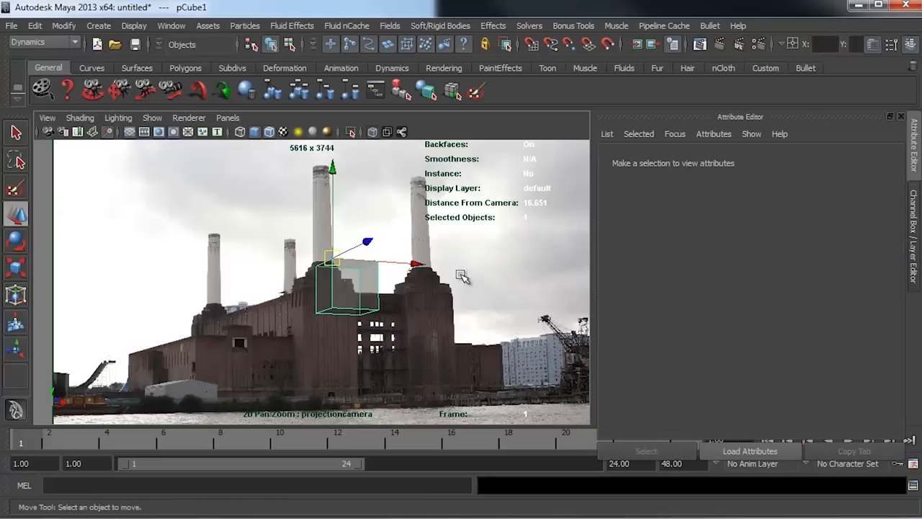
click(346, 316)
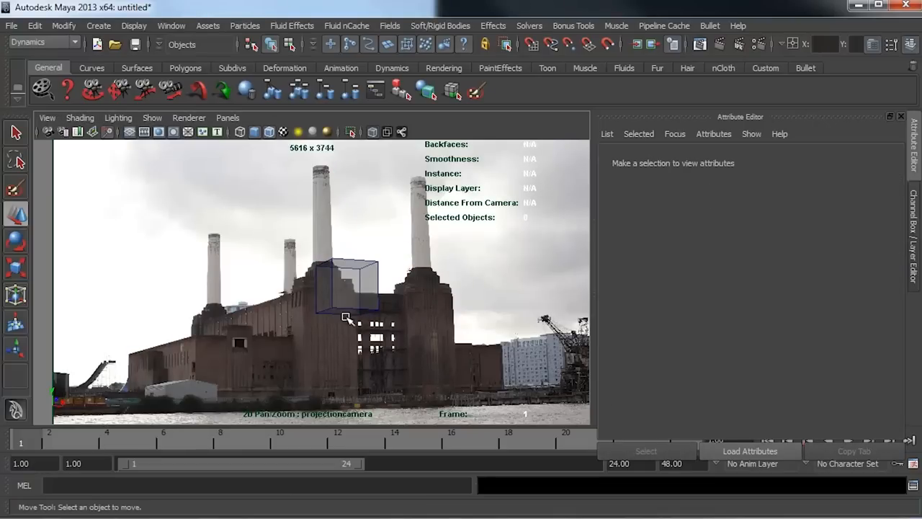
click(349, 288)
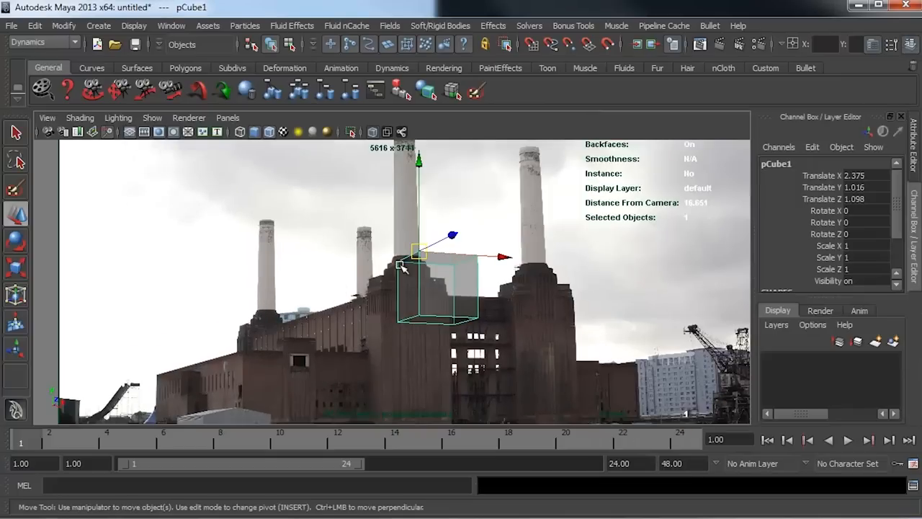
mouse_move(429, 277)
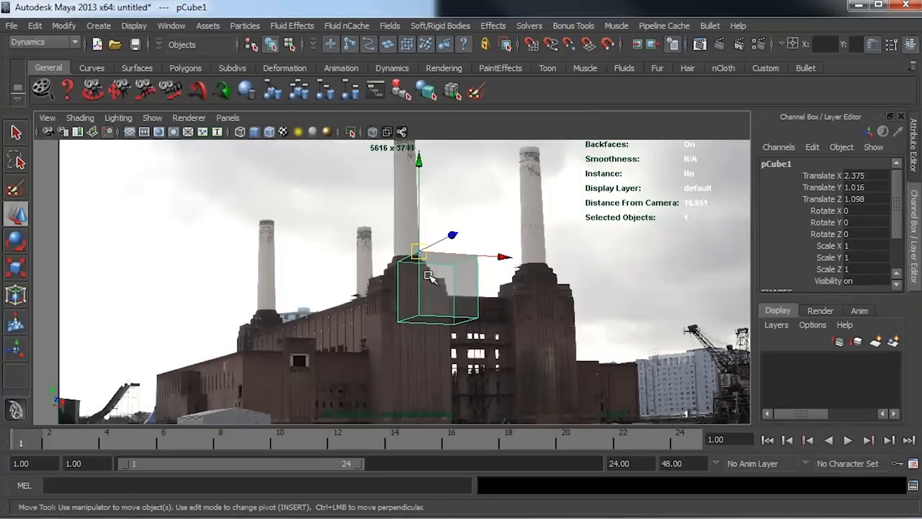
mouse_move(328, 277)
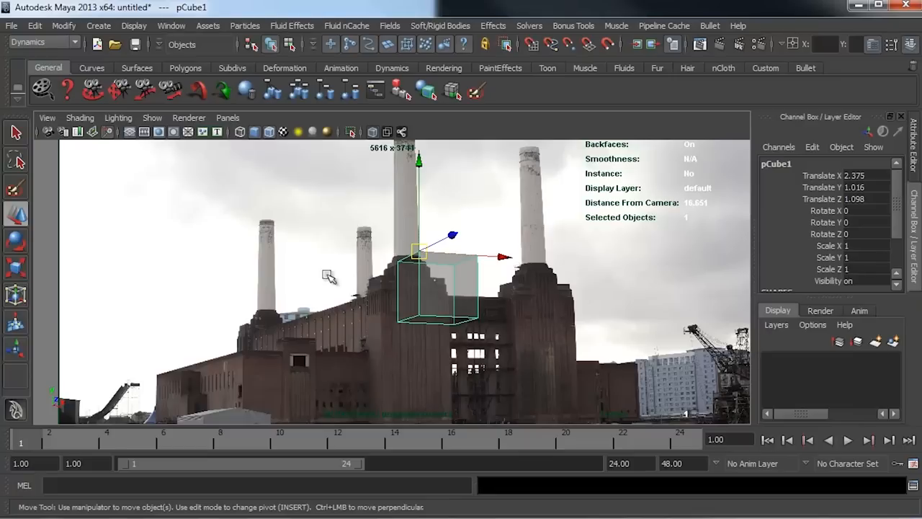
mouse_move(493, 275)
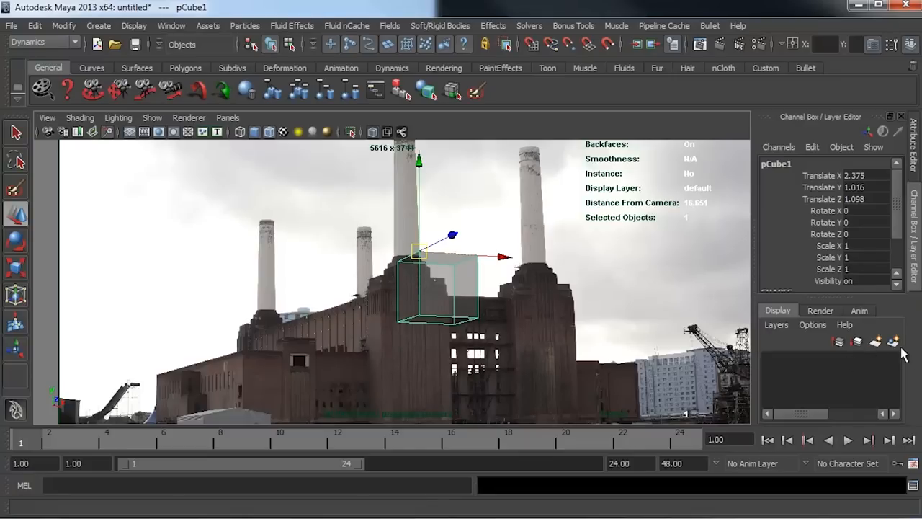
mouse_move(893, 343)
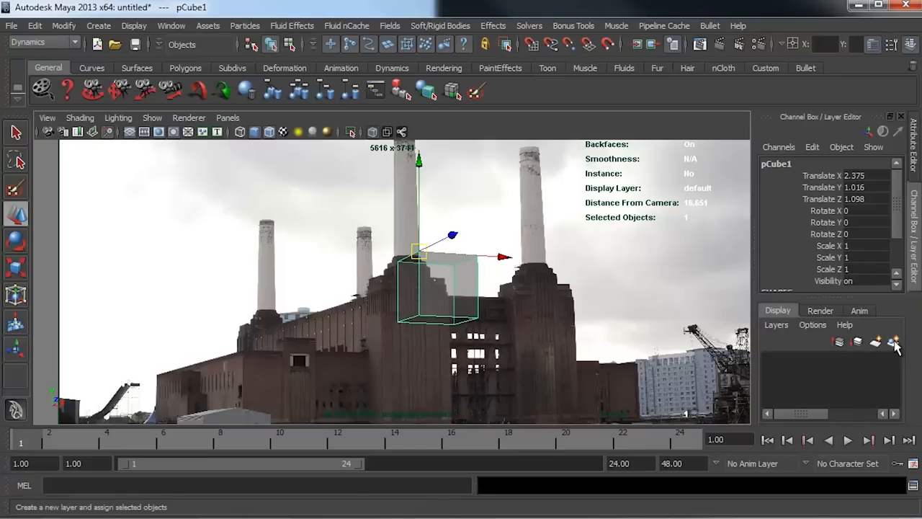
Step: Put pCube1 in a new display layer named GEO with a yellow colour and select the cube
click(893, 342)
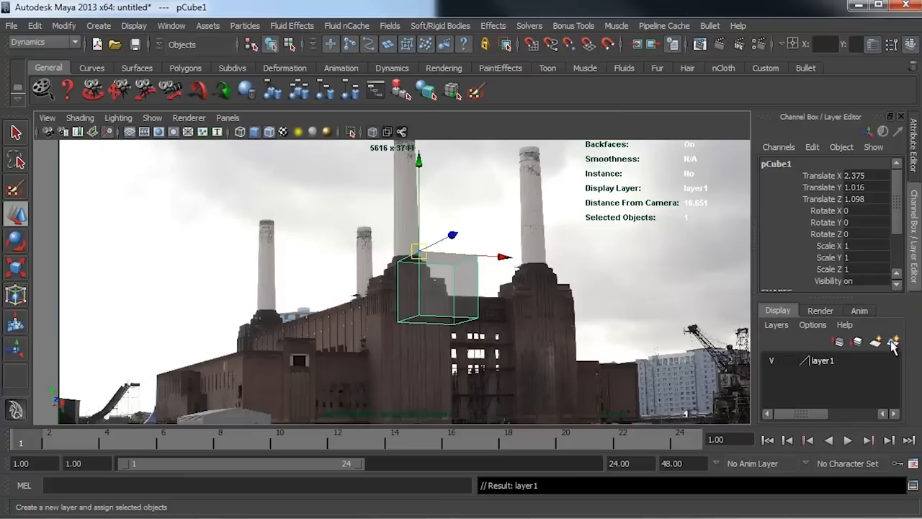
double_click(821, 360)
text(GE)
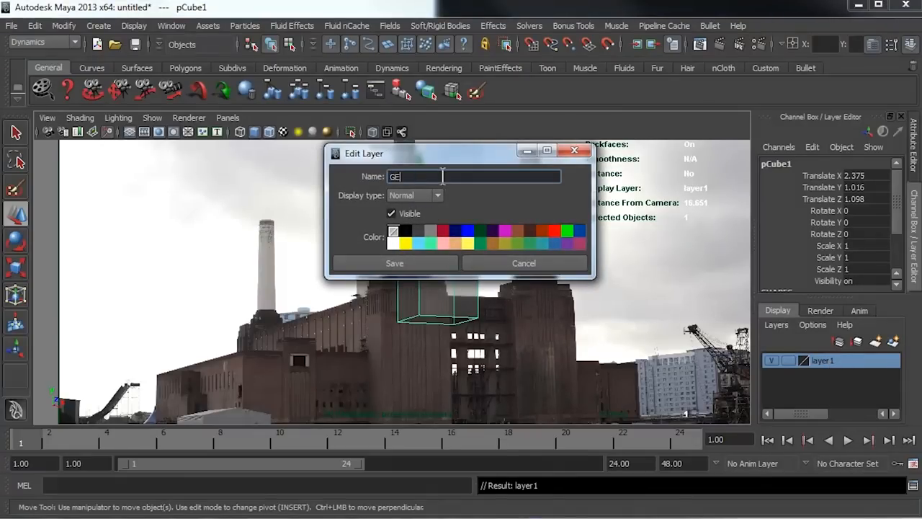
text(O)
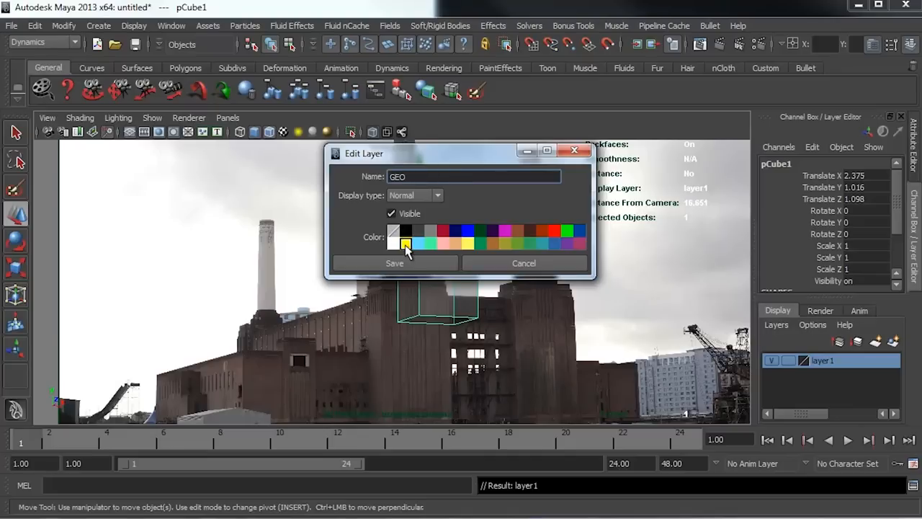
click(395, 263)
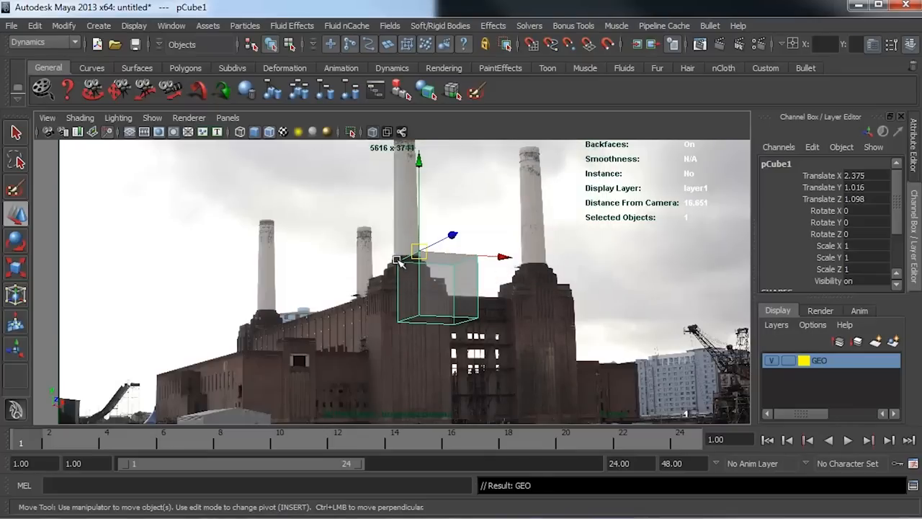
click(332, 231)
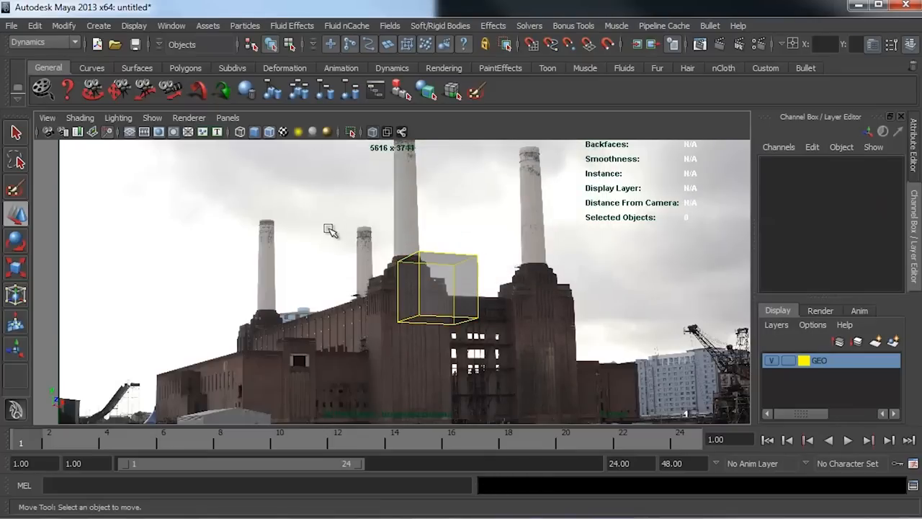
mouse_move(444, 260)
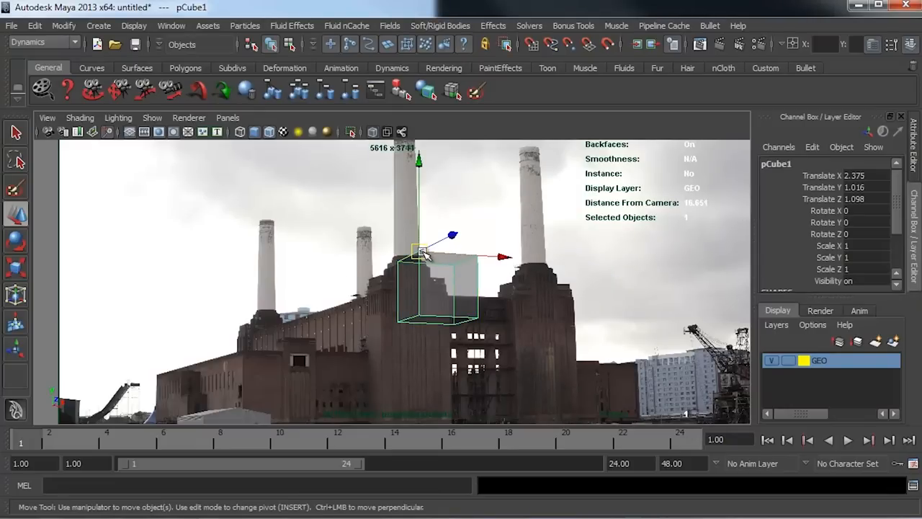
Step: Move the cube to about -0.08, -0.48, -0.12 and rotate it around Y to roughly 3.97 degrees
drag(421, 257, 245, 347)
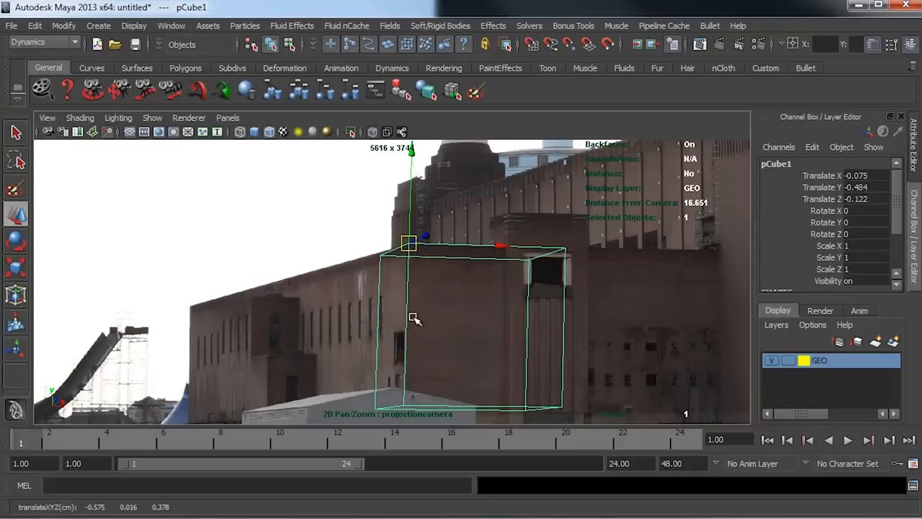
drag(414, 318, 409, 245)
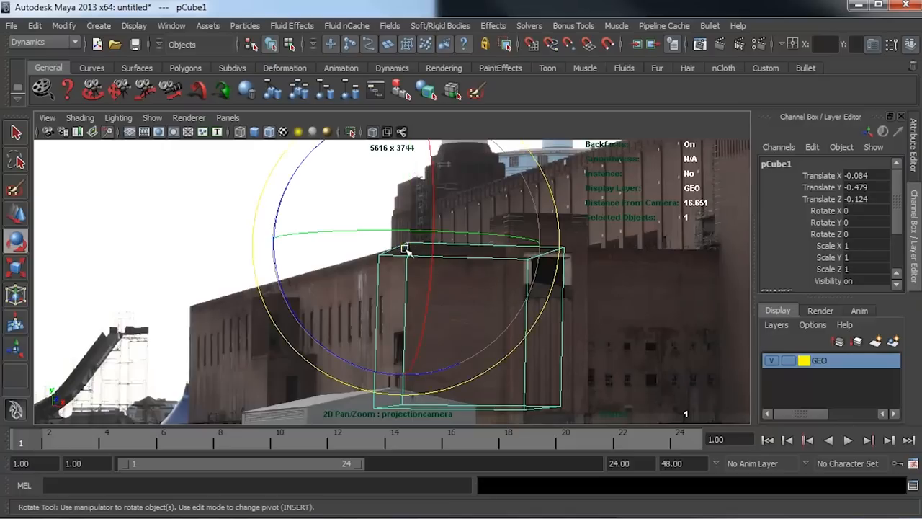
drag(406, 250, 464, 232)
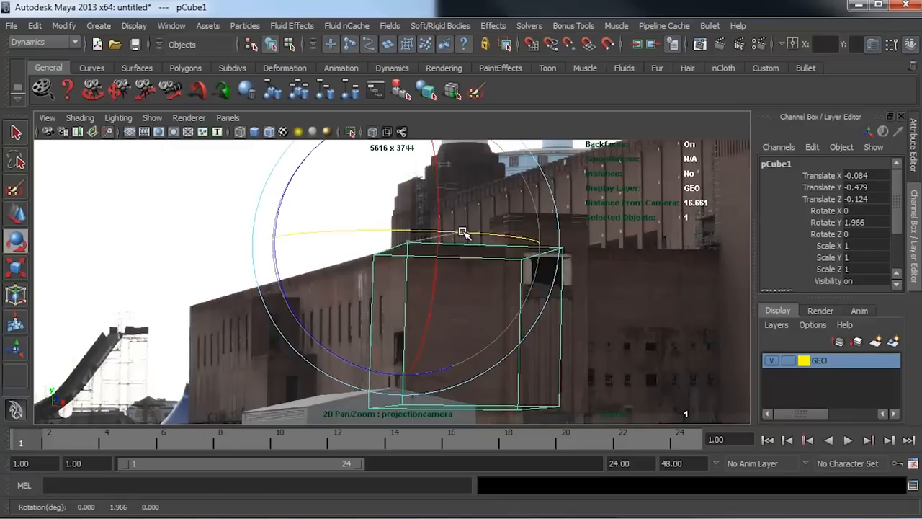
drag(464, 233, 468, 233)
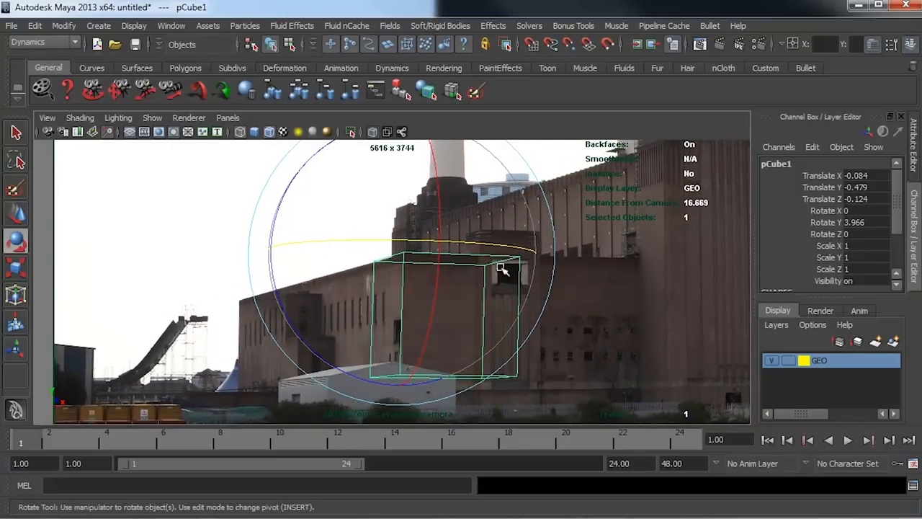
mouse_move(579, 262)
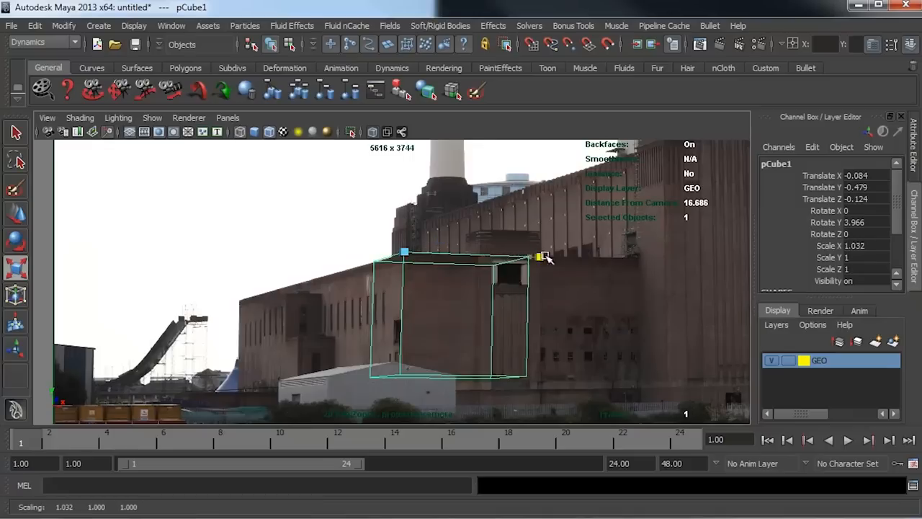
Step: Scale the cube to about 2.1 along X and 7.4 along Z along the wall
drag(539, 256, 654, 260)
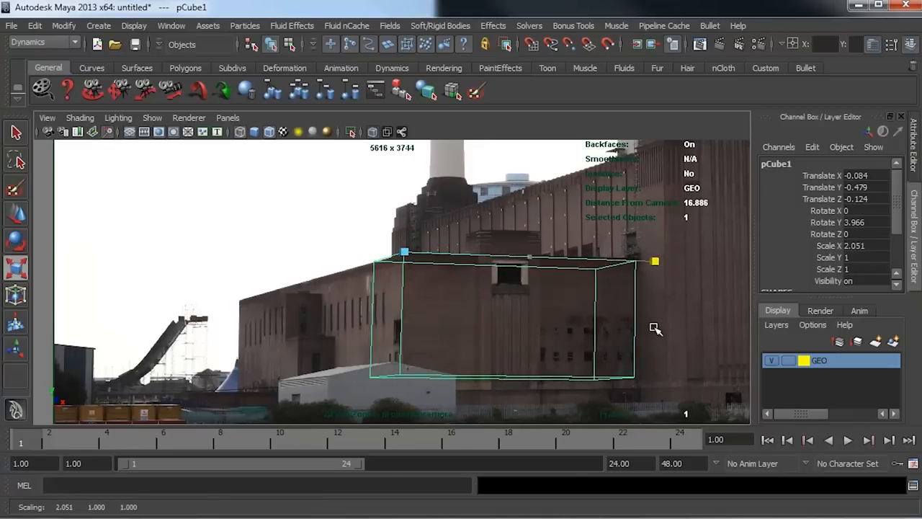
drag(654, 261, 660, 261)
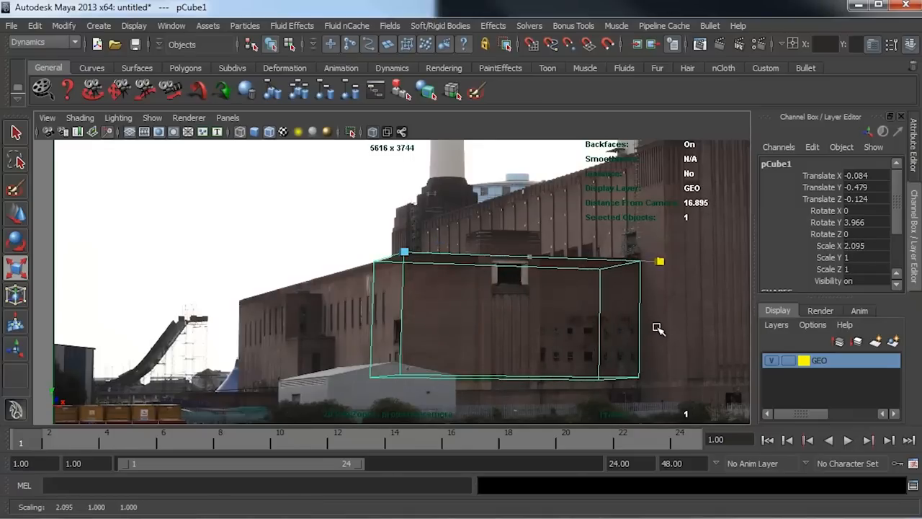
drag(659, 261, 518, 218)
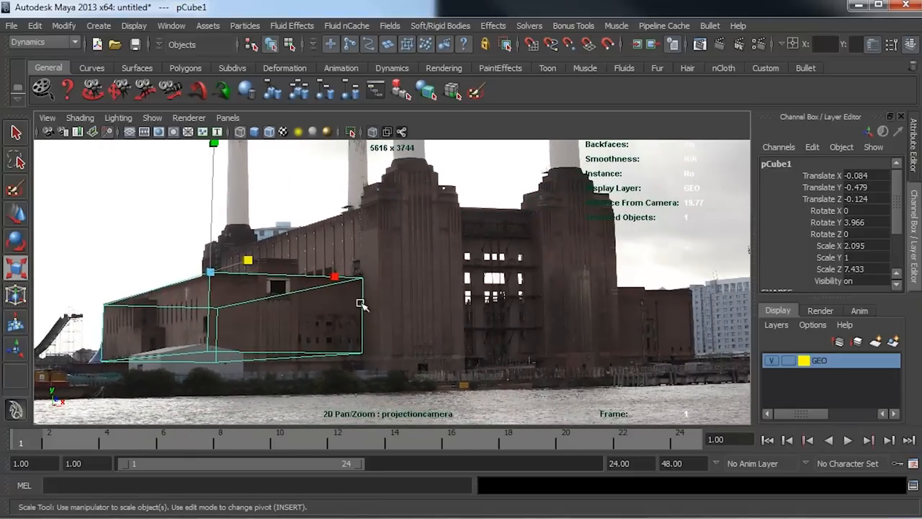
mouse_move(663, 288)
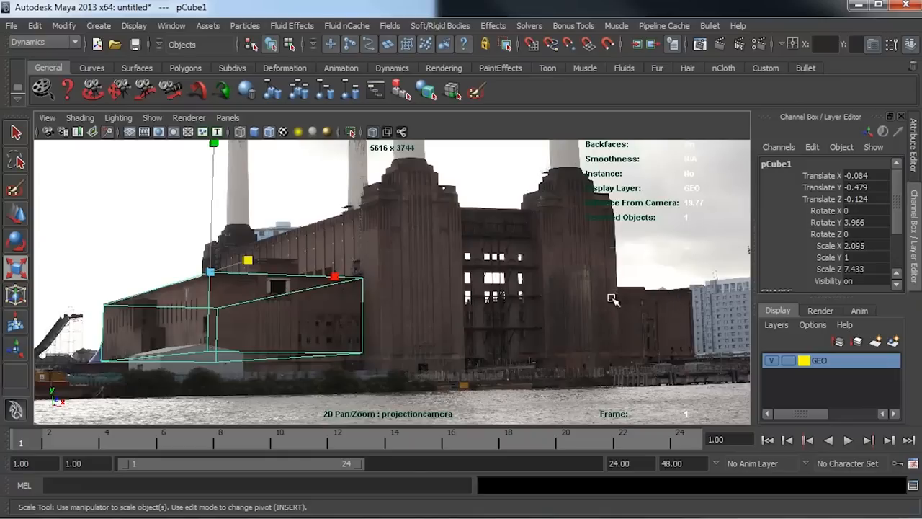
mouse_move(209, 273)
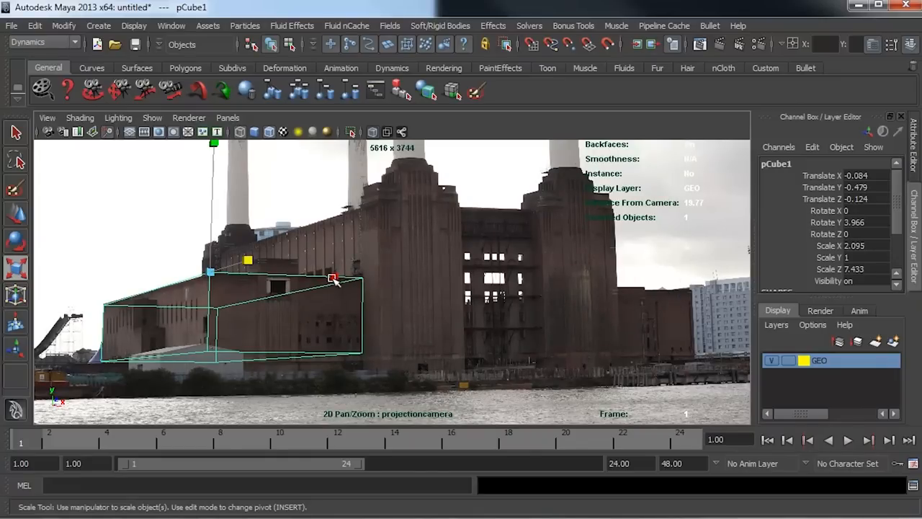
Step: Scale the cube to about 7.44 on X and 1.25 on Y to box in the lower wall block
drag(331, 277, 588, 285)
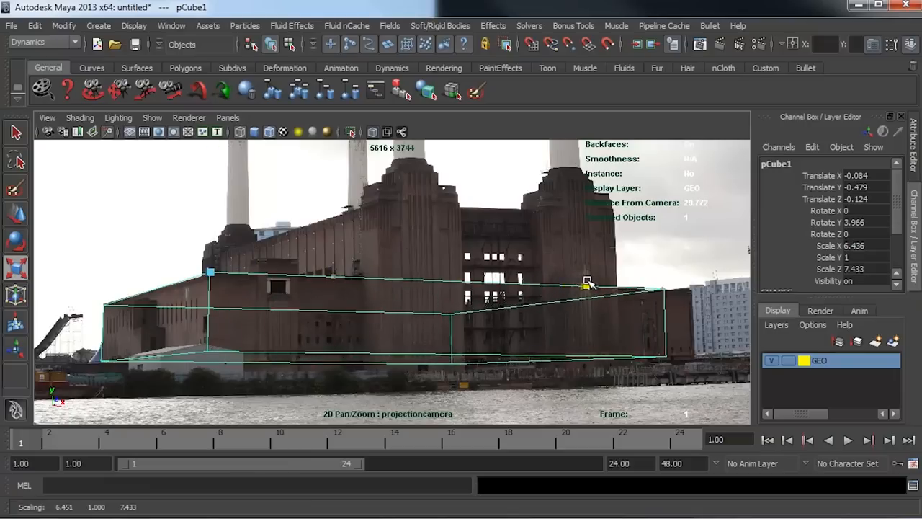
drag(588, 282, 608, 285)
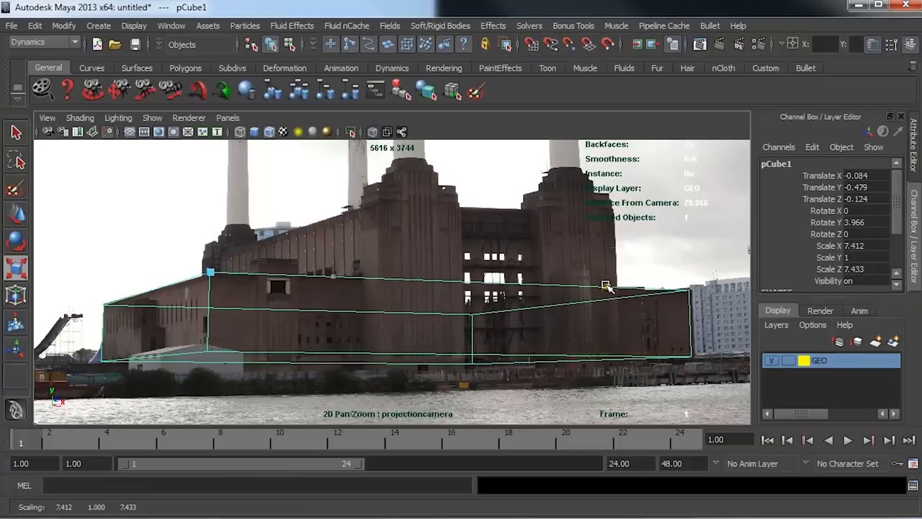
drag(608, 285, 612, 286)
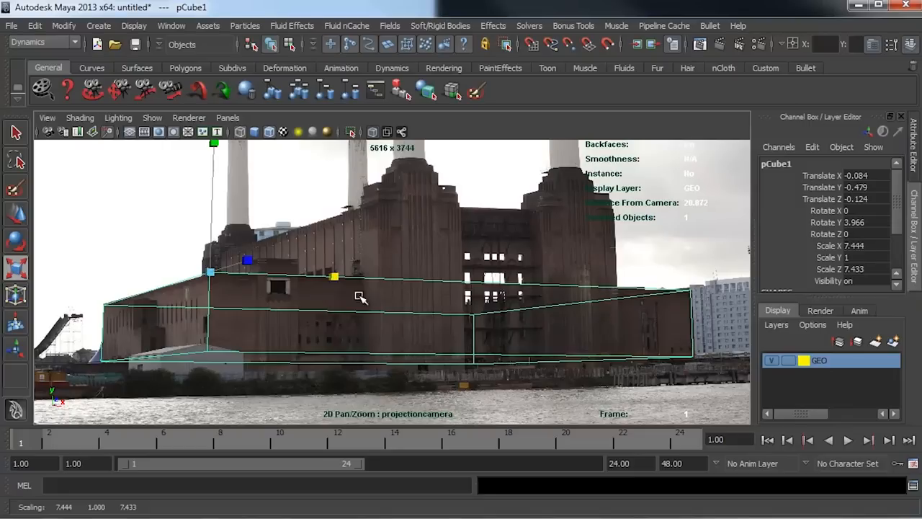
mouse_move(625, 279)
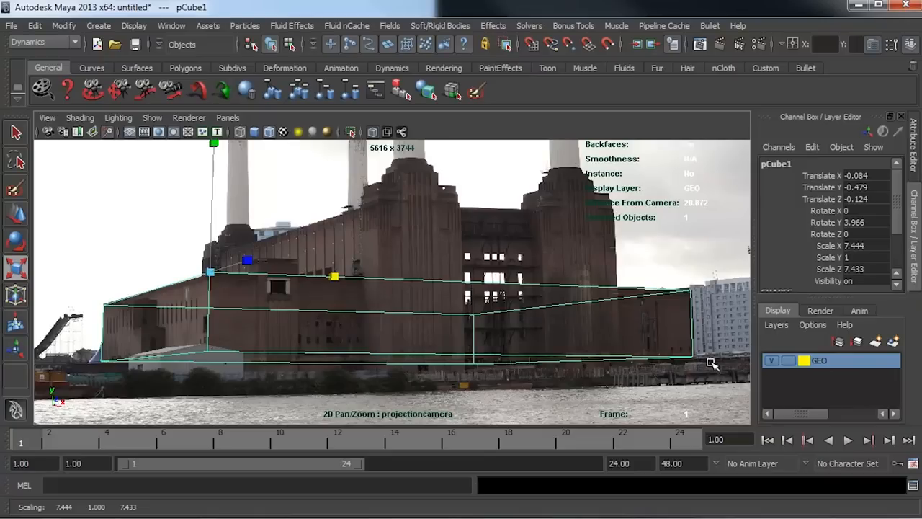
mouse_move(445, 278)
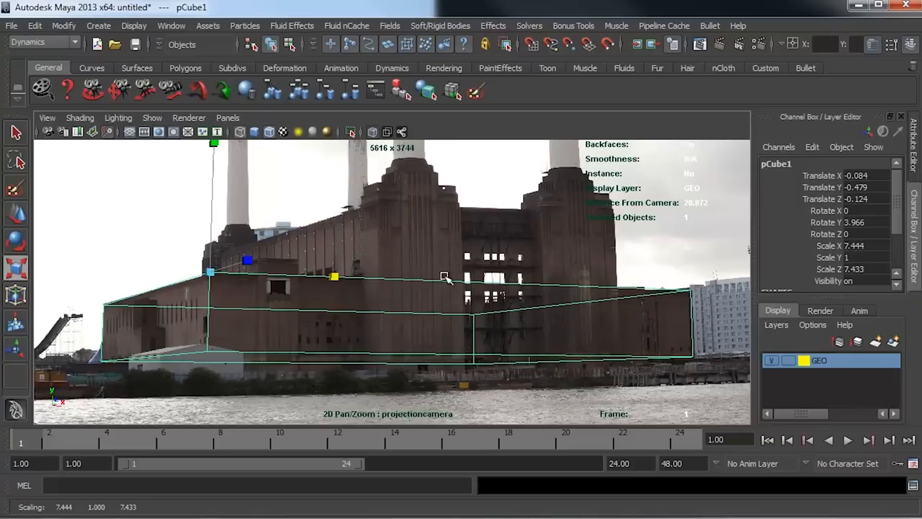
mouse_move(330, 253)
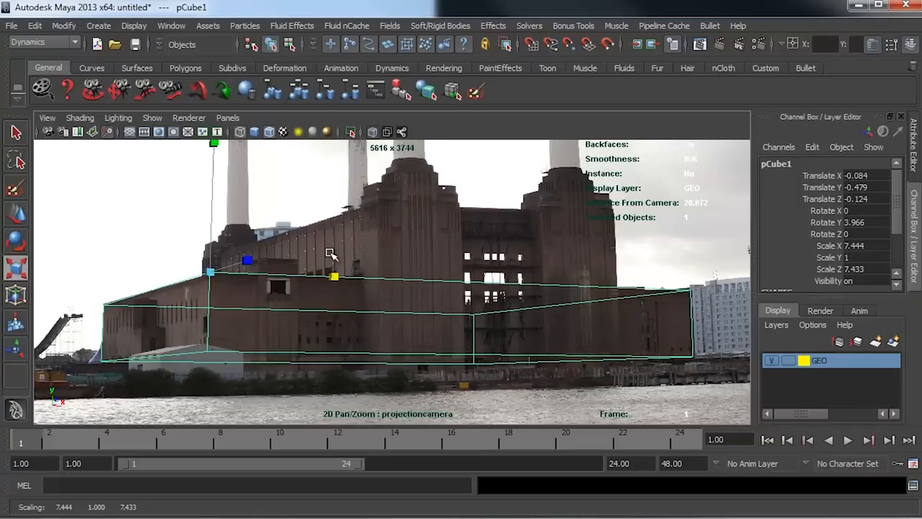
mouse_move(138, 289)
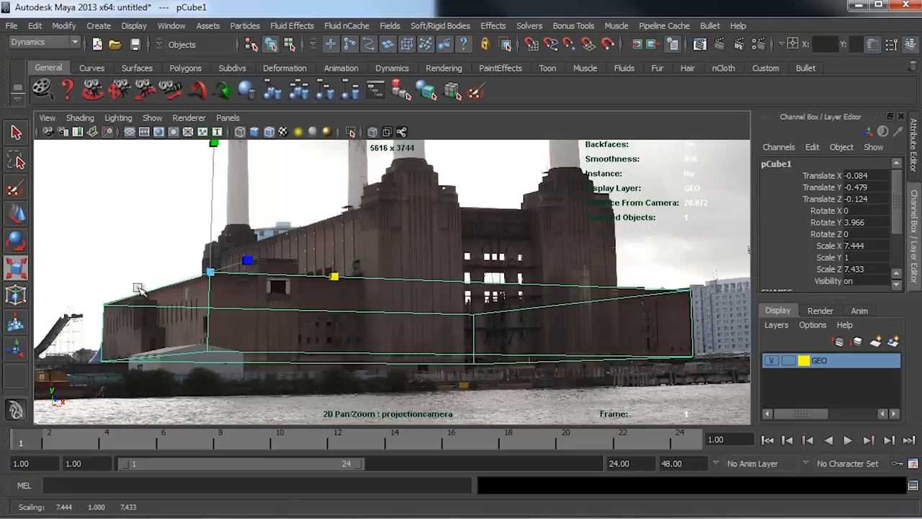
mouse_move(512, 204)
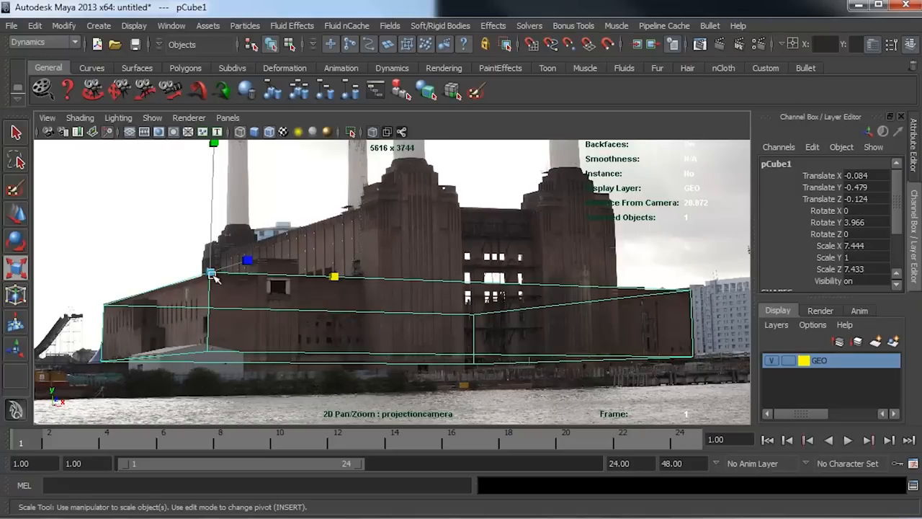
mouse_move(435, 176)
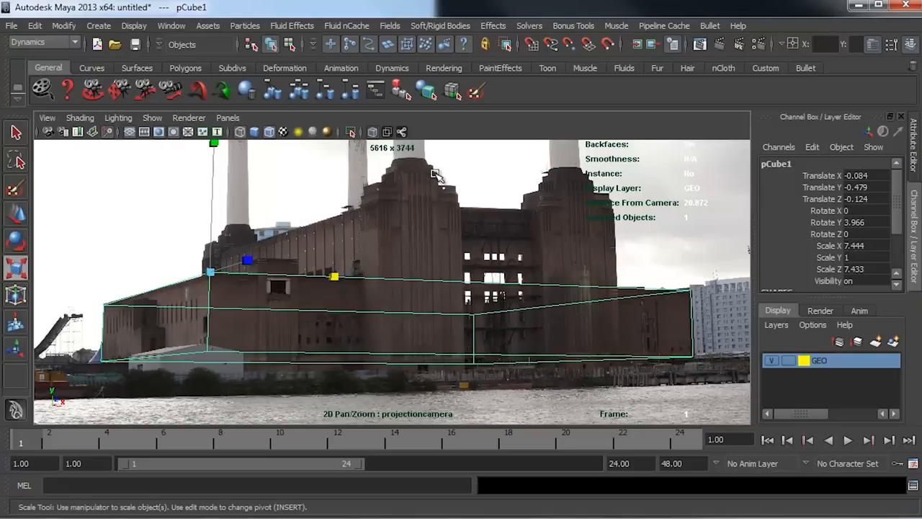
mouse_move(256, 271)
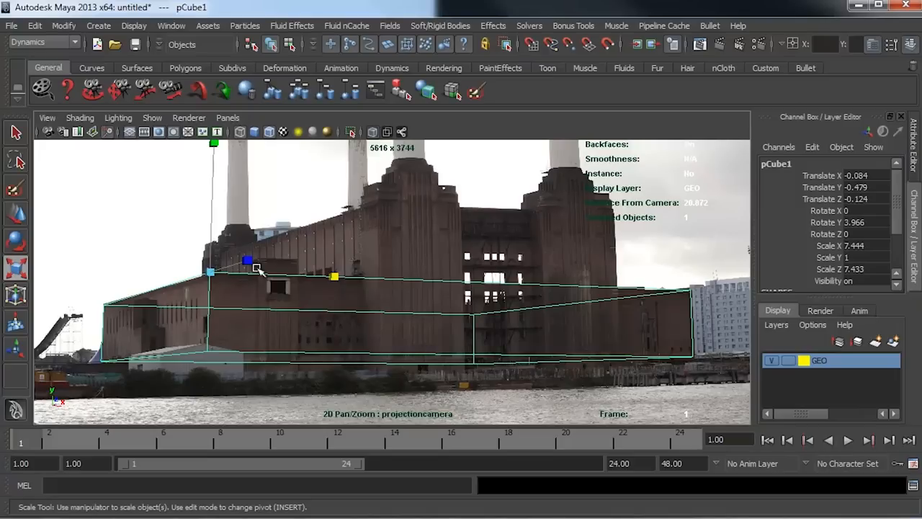
mouse_move(544, 278)
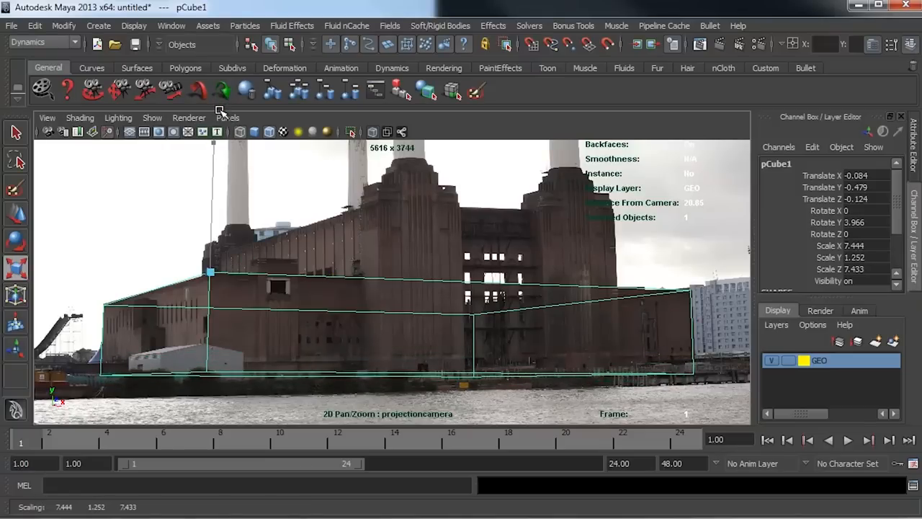
click(16, 270)
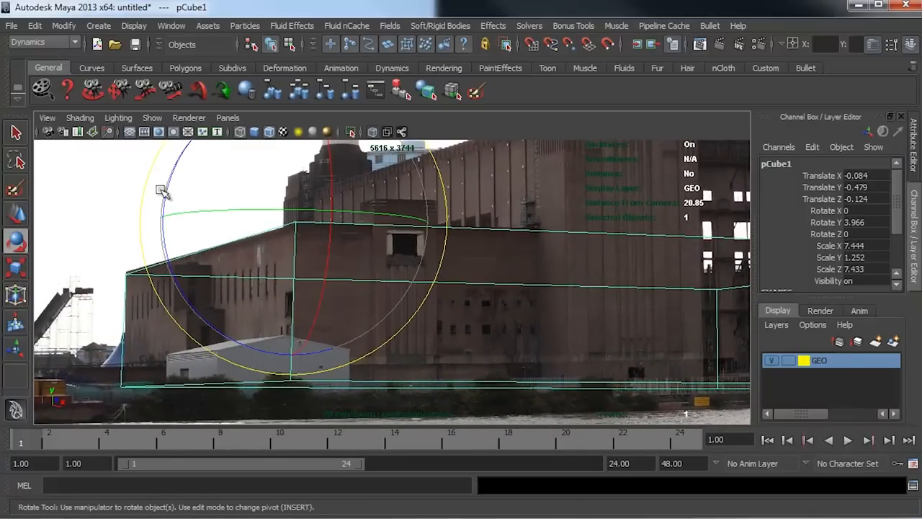
mouse_move(170, 199)
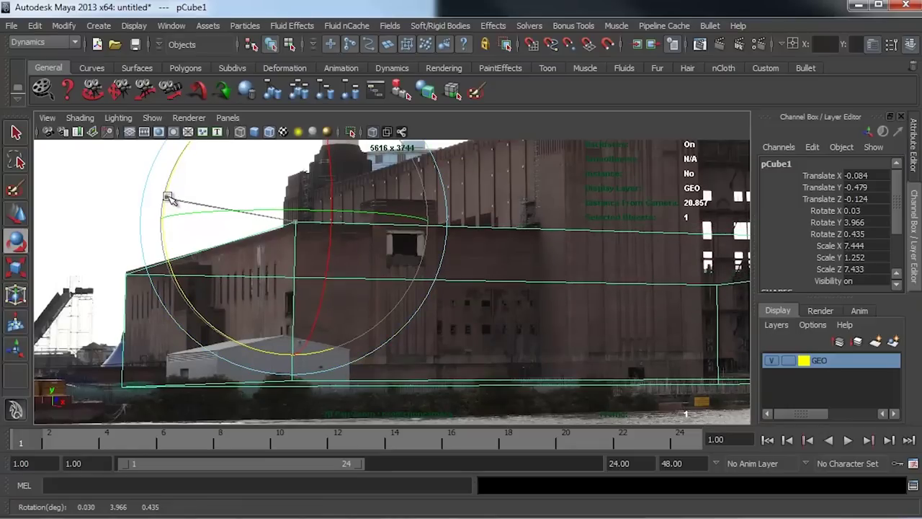
Step: Tilt the cube to about 0.84 Z rotation and fine-tune X rotation to near 0.17
drag(167, 197, 180, 202)
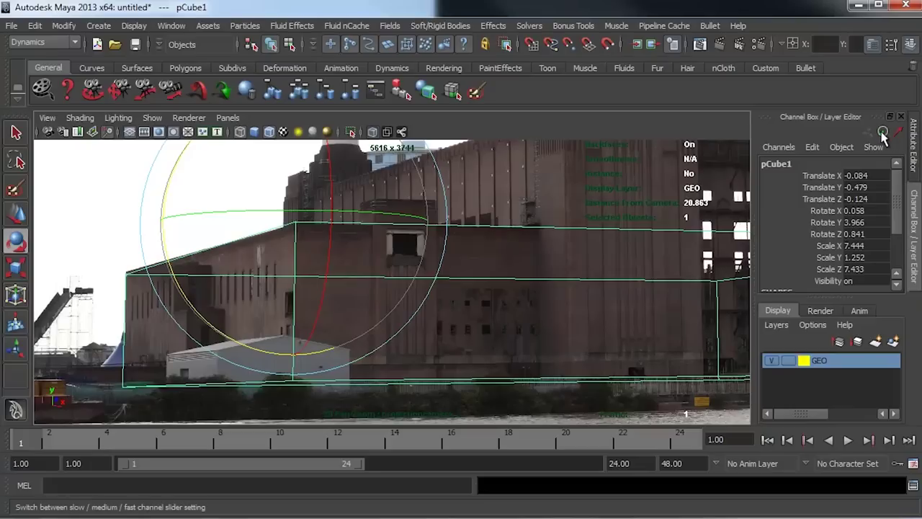
mouse_move(770, 262)
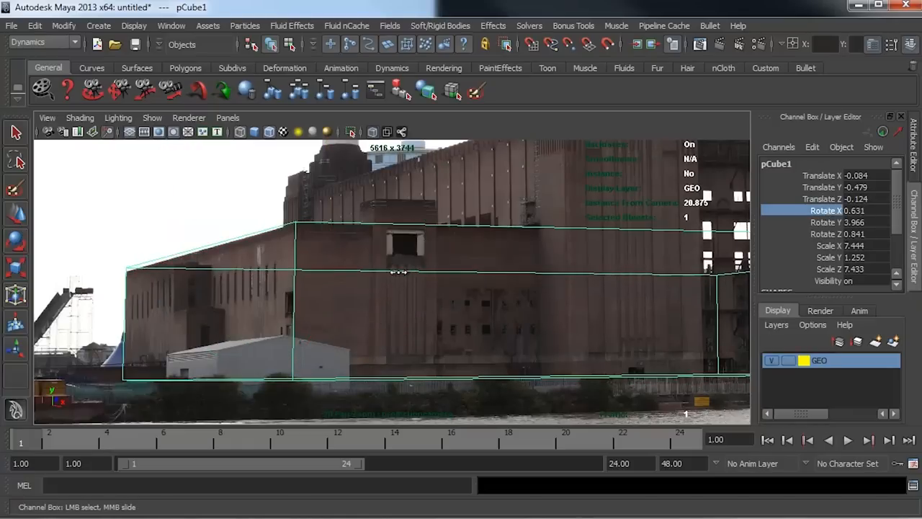
drag(396, 272, 392, 273)
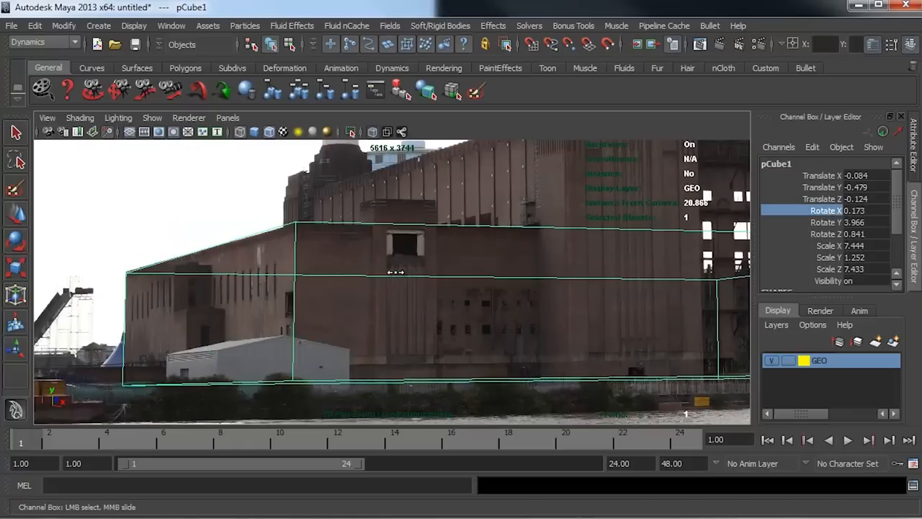